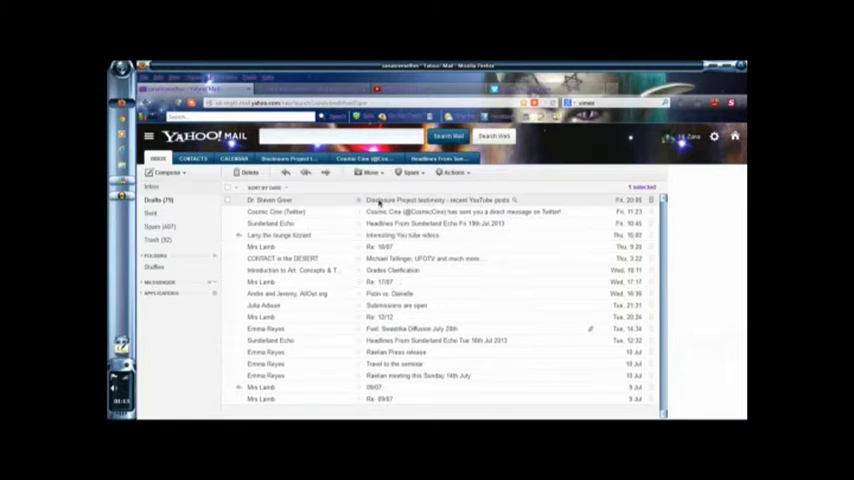
Step: Open the Disclosure Project witness testimony email and read down through the testimonies
left_click(460, 200)
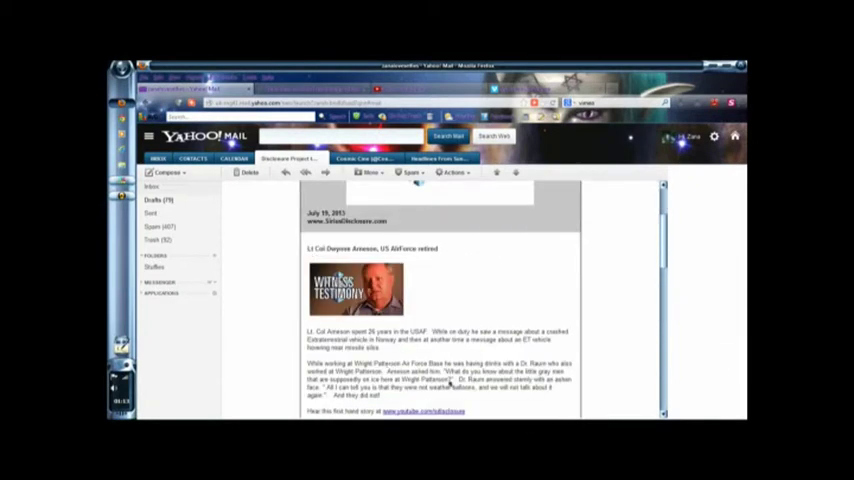
scroll("down", 3)
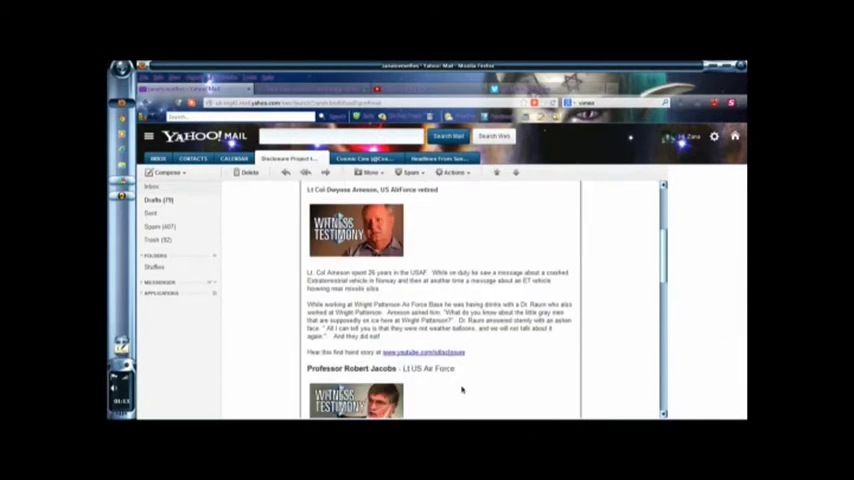
scroll("down", 3)
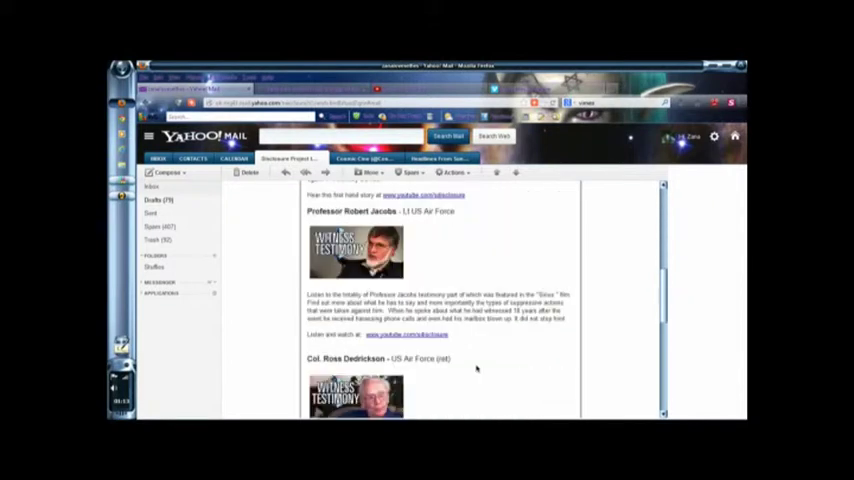
scroll("down", 3)
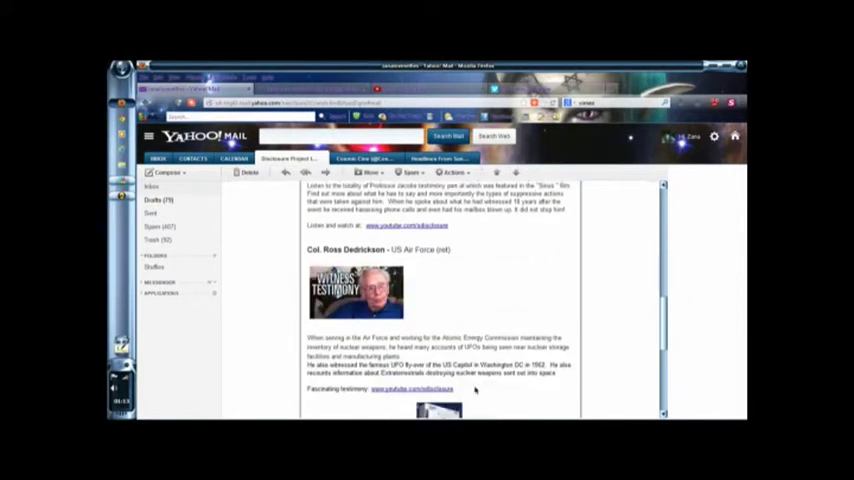
scroll("down", 3)
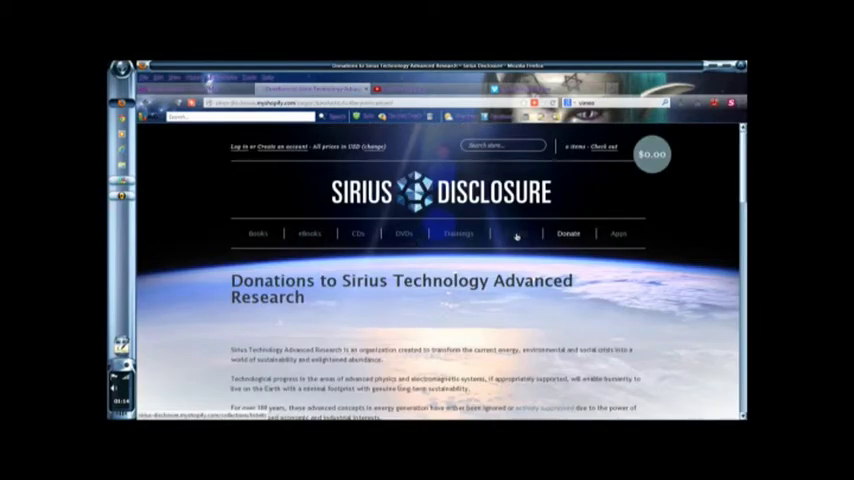
Step: Open the Tickets page and read the Joshua Tree field work and BAFTA London screening listings
left_click(512, 232)
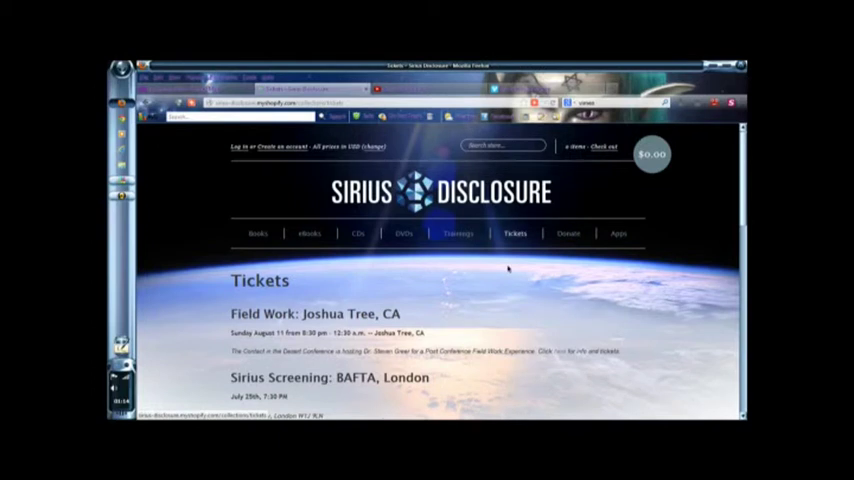
scroll("down", 3)
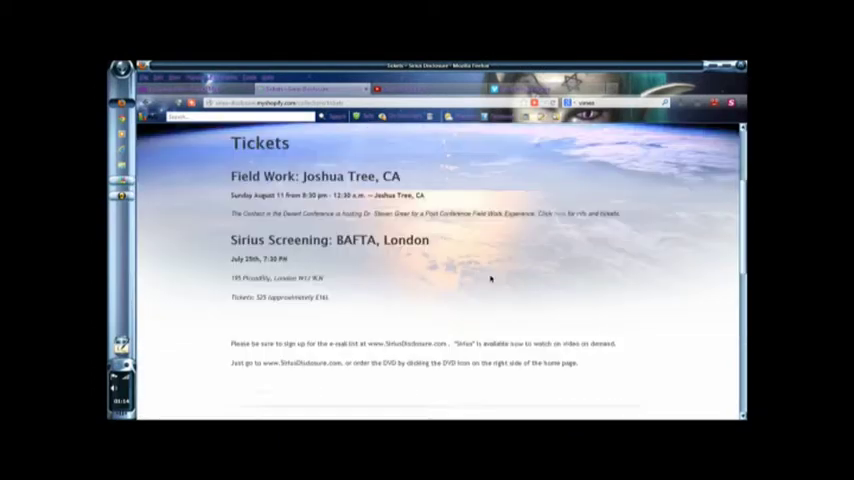
scroll("down", 3)
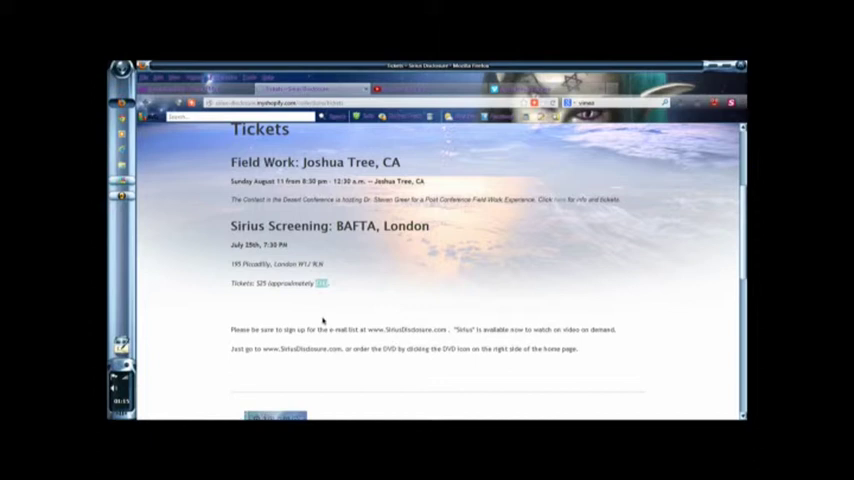
mouse_move(330, 304)
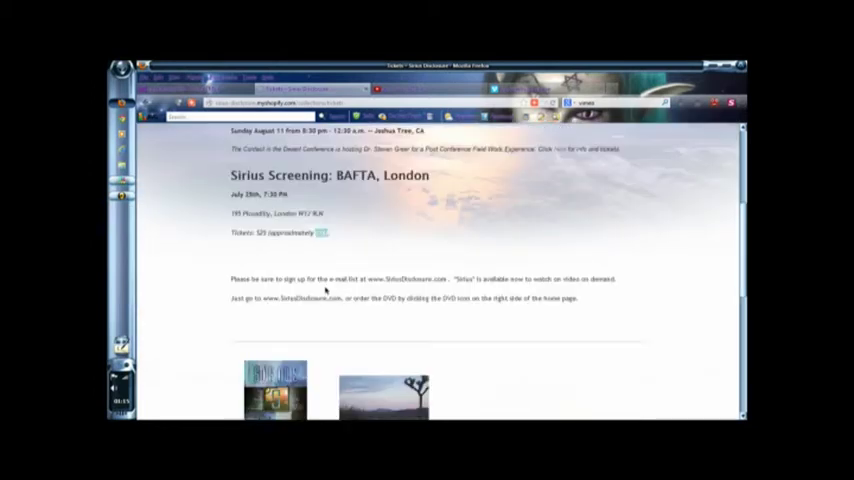
scroll("down", 3)
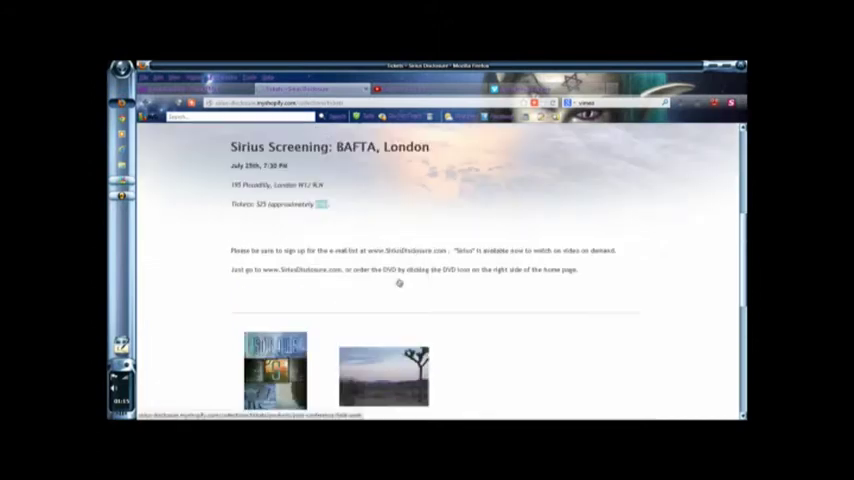
scroll("down", 3)
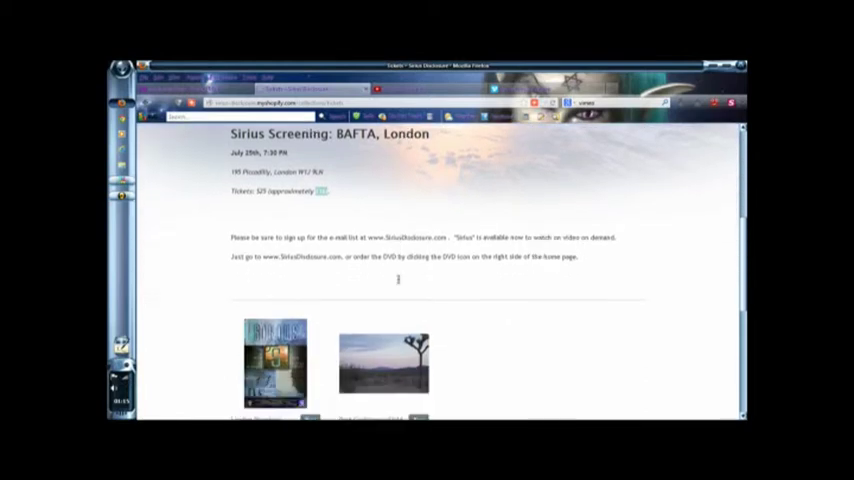
scroll("down", 3)
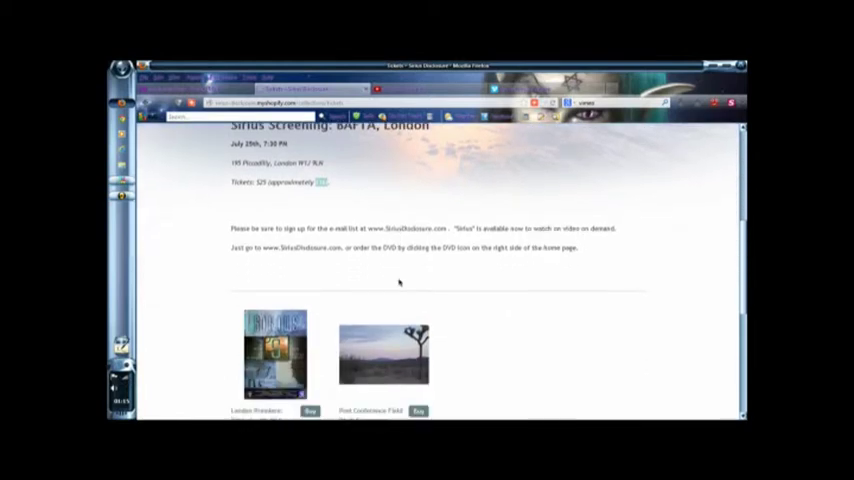
scroll("up", 3)
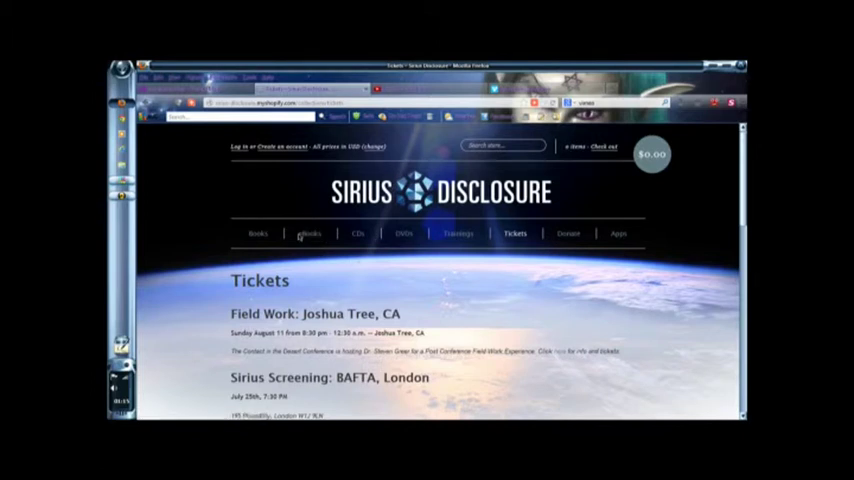
Step: Open the Sirius Disclosure eBooks page and look down its listings
left_click(308, 232)
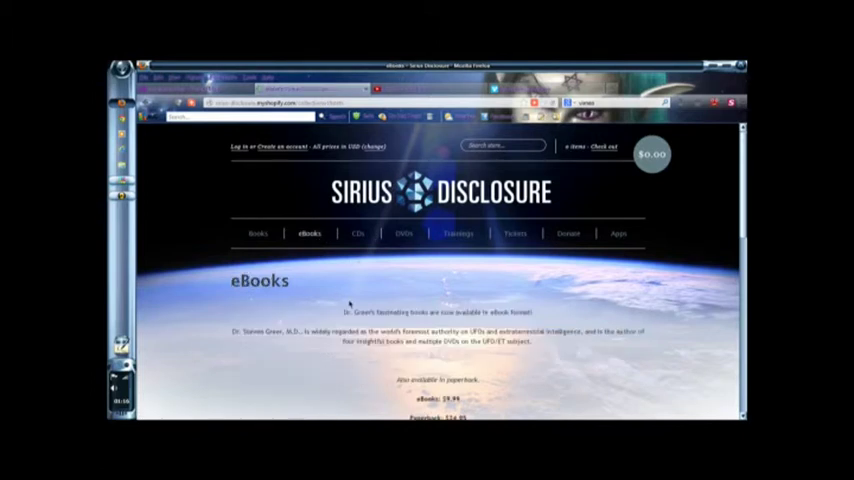
scroll("down", 3)
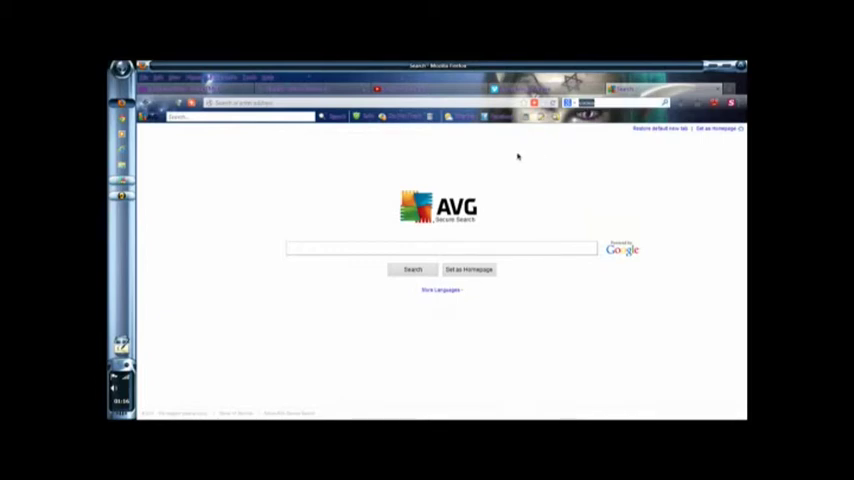
mouse_move(612, 126)
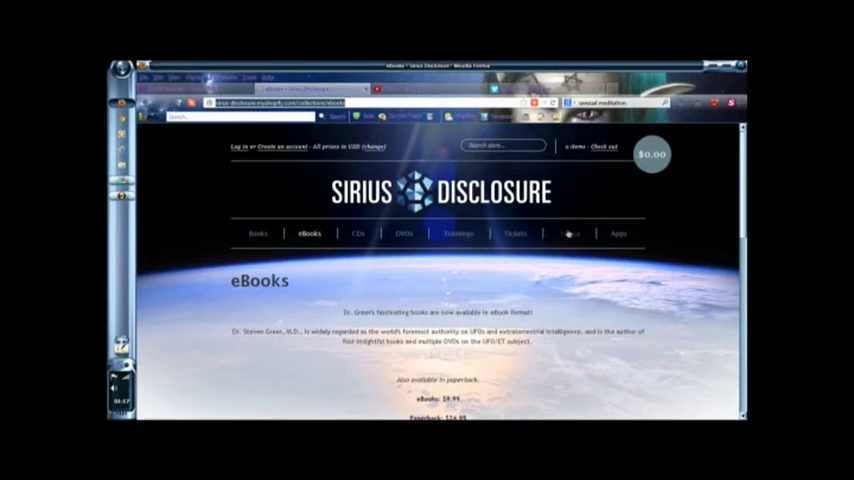
Step: Open the Donations to Sirius Technology Advanced Research page and read its Imagine points
left_click(568, 232)
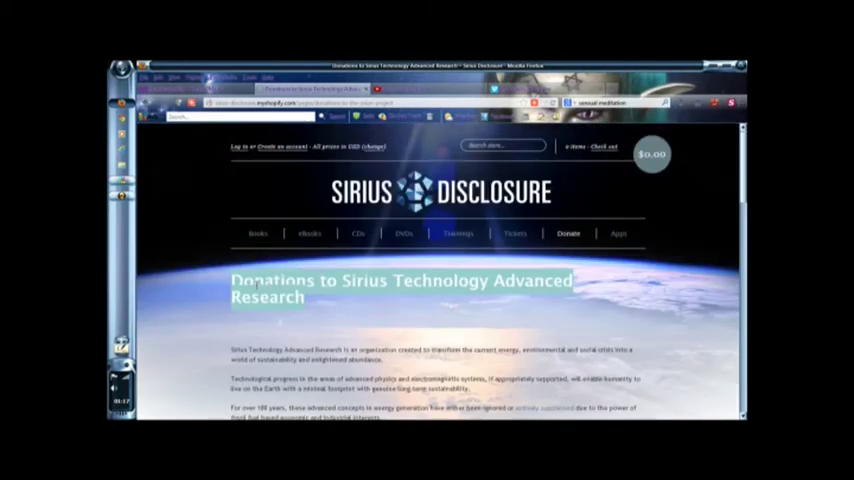
scroll("down", 3)
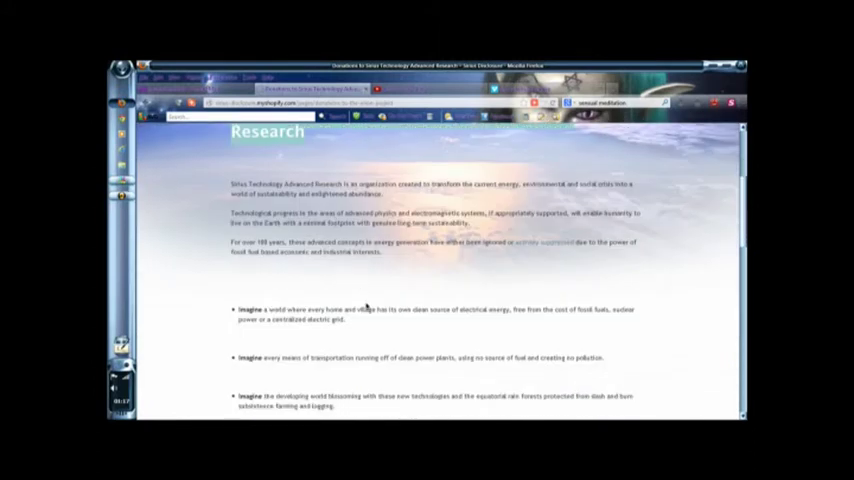
scroll("down", 3)
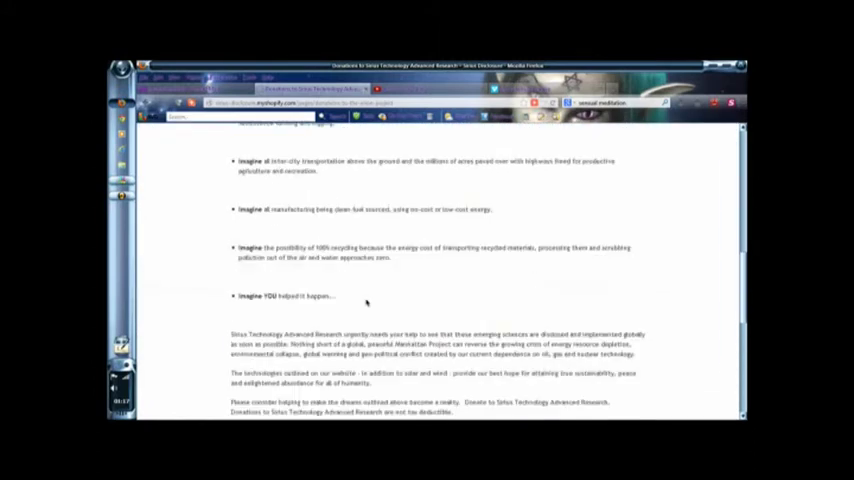
scroll("up", 3)
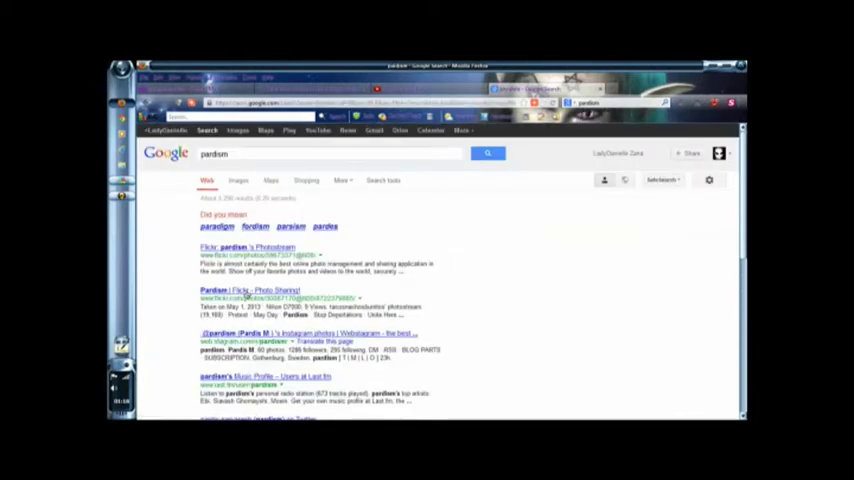
Step: Scroll through the Google 'pardism' results looking for the Paradism website
scroll("down", 3)
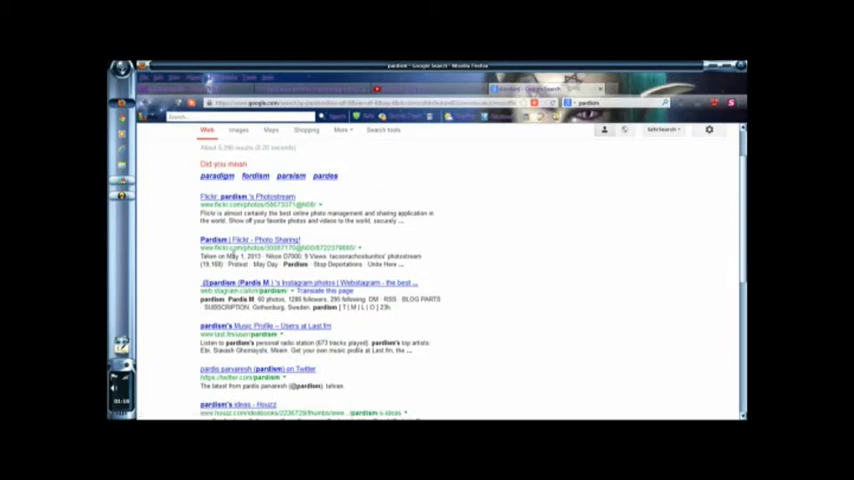
scroll("down", 3)
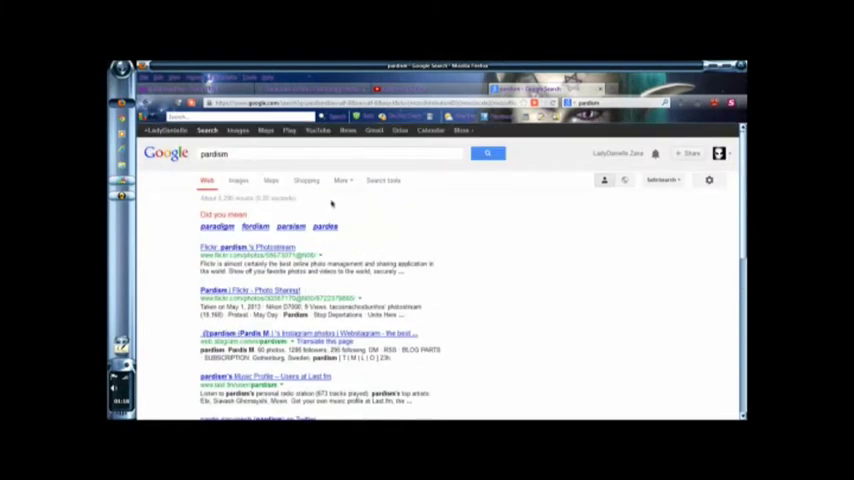
scroll("down", 3)
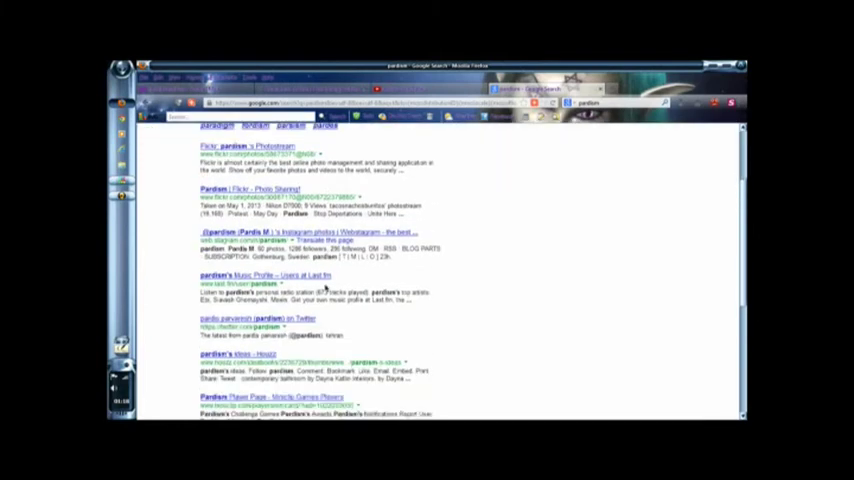
scroll("down", 3)
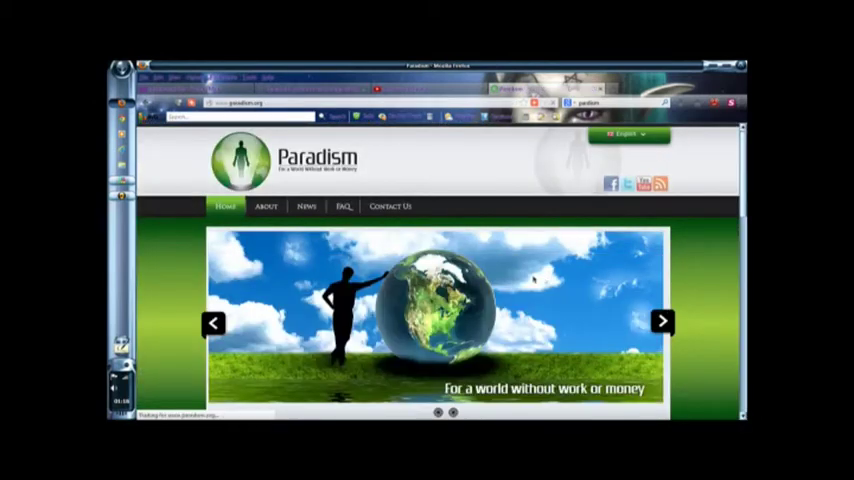
Step: Scroll the Paradism home page down to the Welcome to Paradism section
scroll("down", 3)
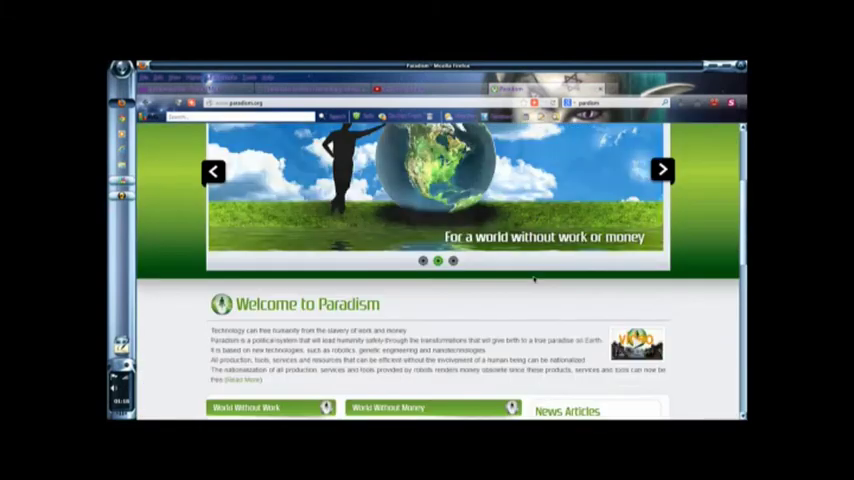
scroll("down", 3)
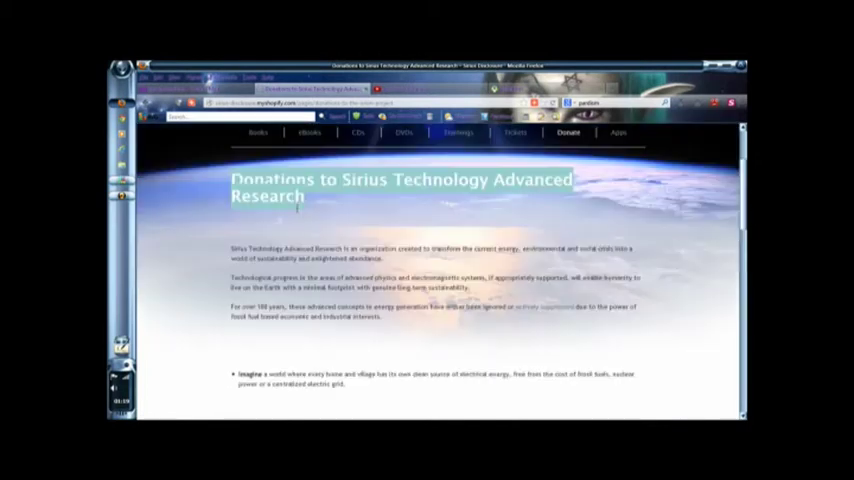
Step: Read the donations page down through its Imagine points
scroll("down", 3)
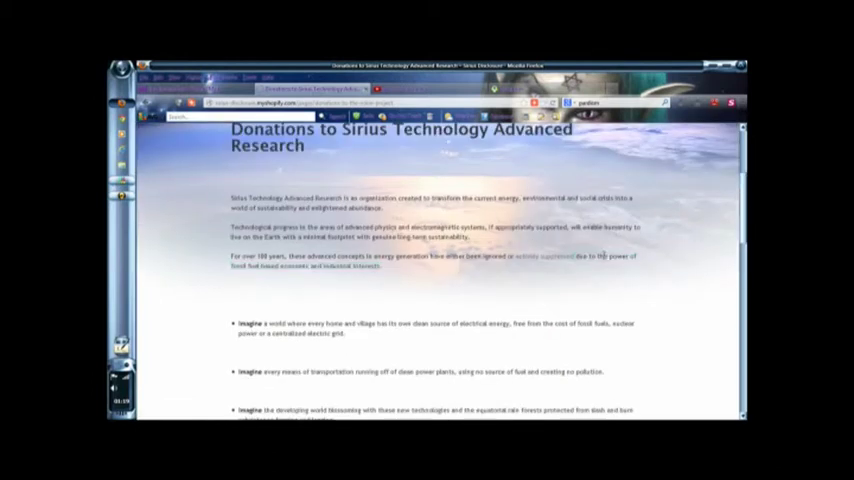
double_click(608, 266)
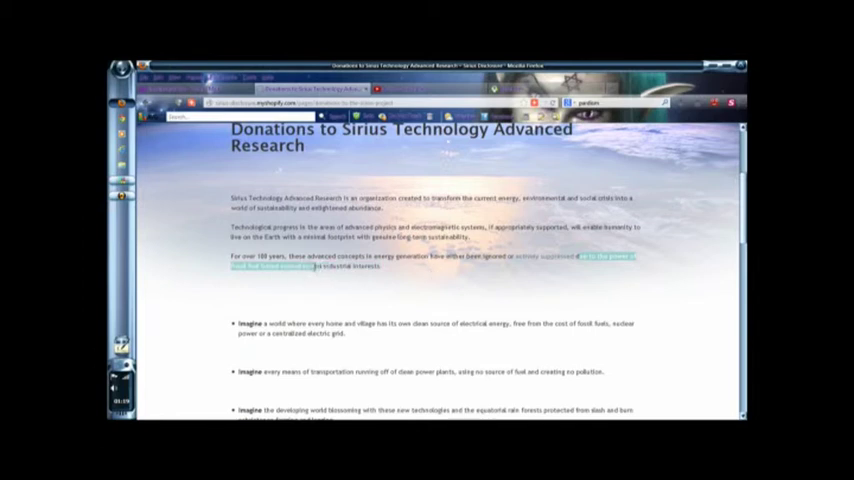
scroll("down", 3)
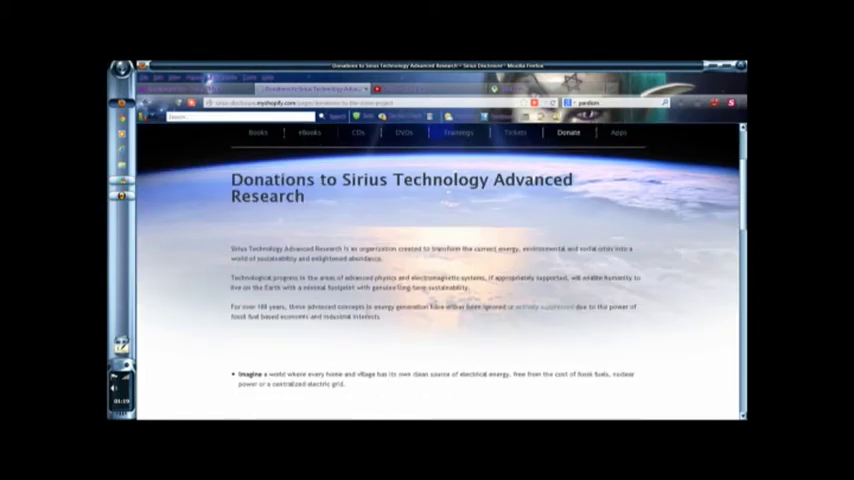
scroll("down", 3)
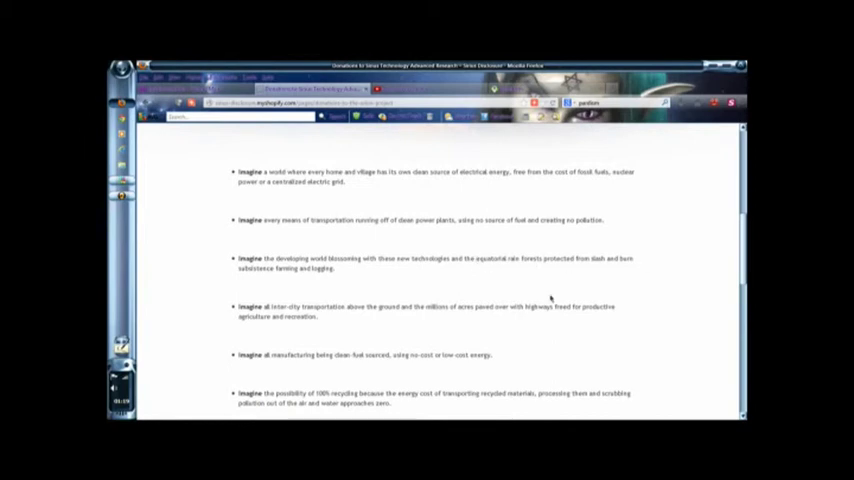
scroll("down", 3)
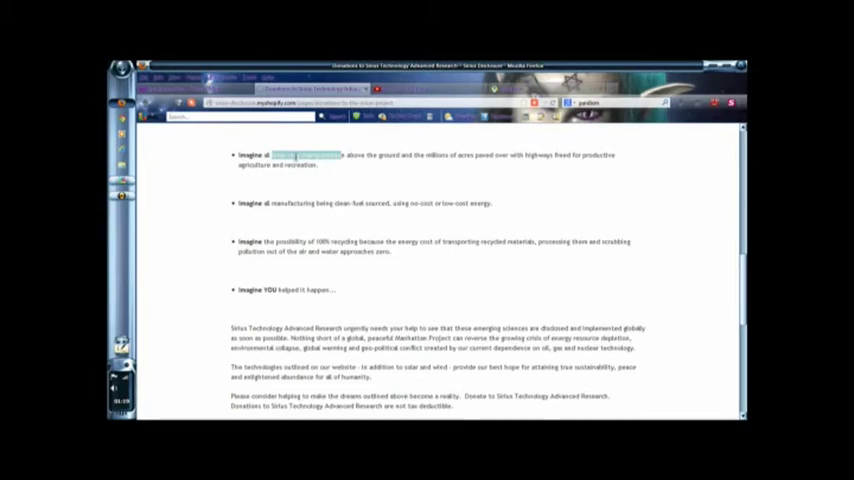
Step: Reopen the Donations page and scroll down to the Donate to New Energy button
left_click(236, 204)
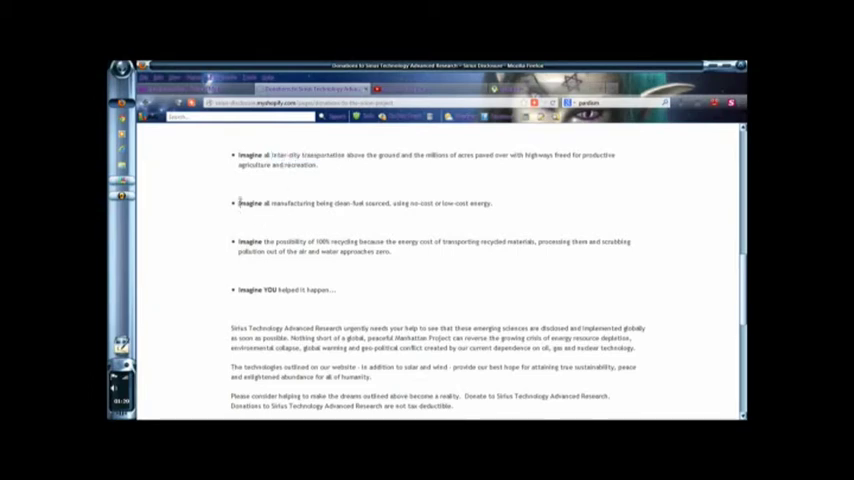
mouse_move(448, 222)
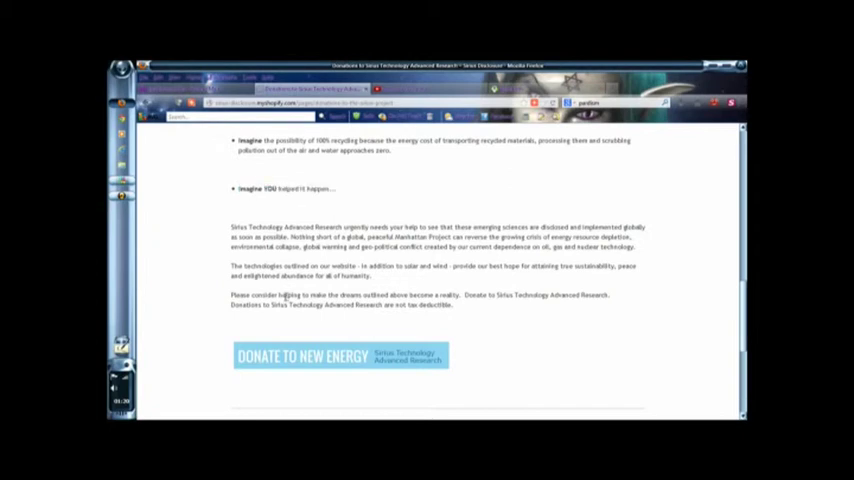
scroll("down", 3)
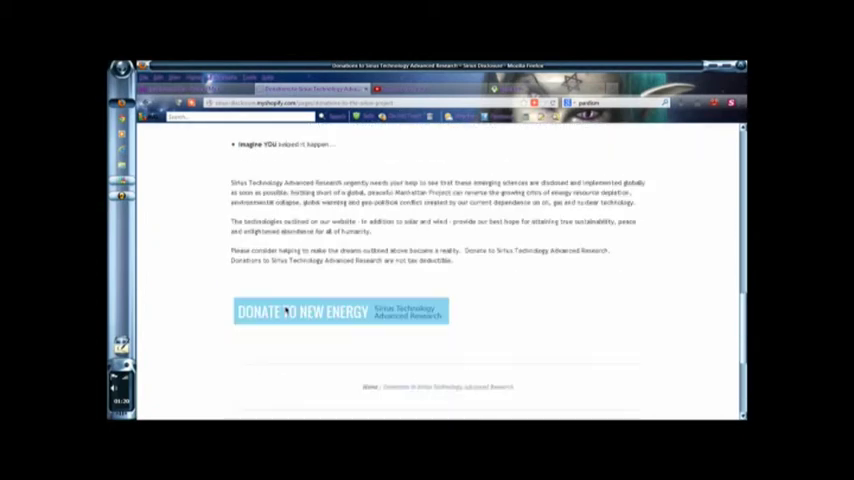
scroll("down", 3)
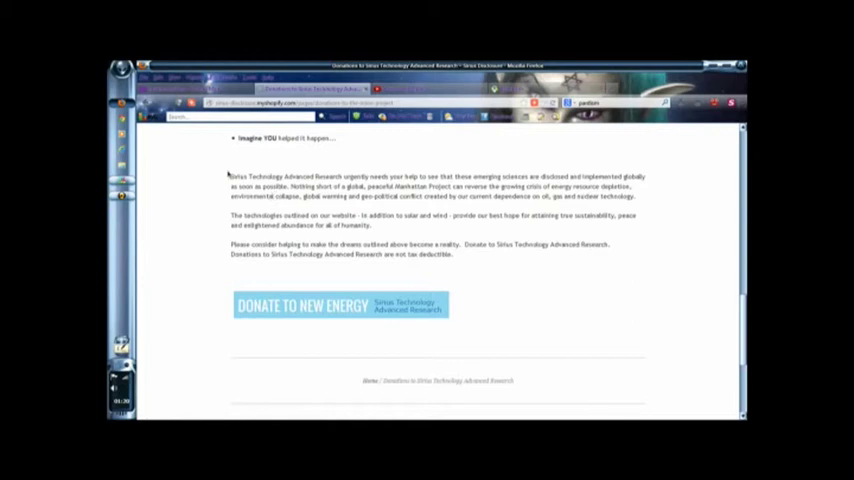
Step: Switch to the tab with the Google search for renewable energy pods sunderland
left_click_drag(230, 176, 618, 254)
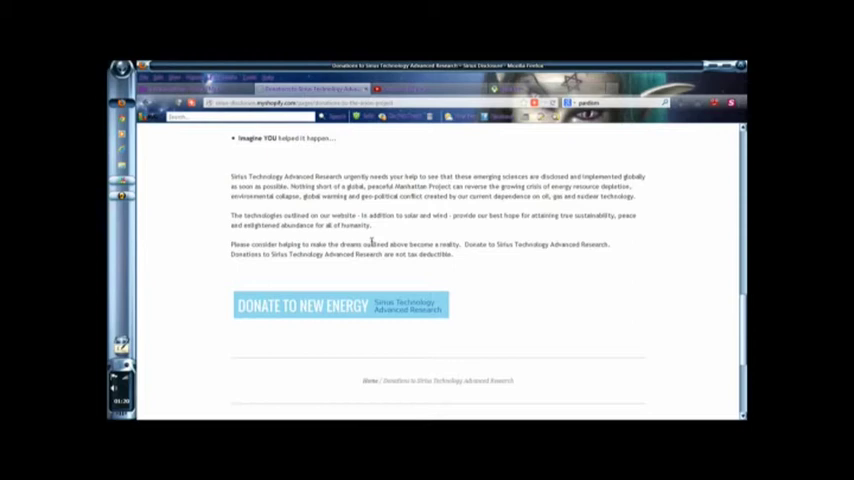
left_click_drag(230, 214, 452, 254)
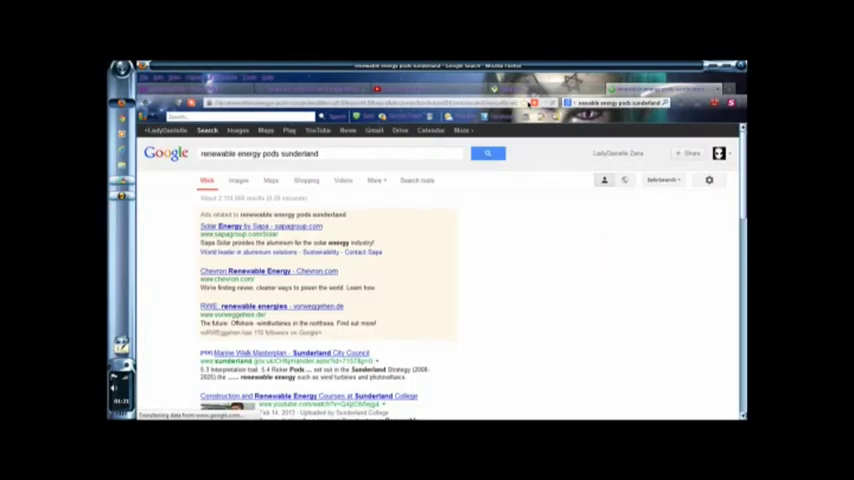
Step: Show image results for renewable energy pods sunderland, adding 'beach' to the query
left_click(236, 180)
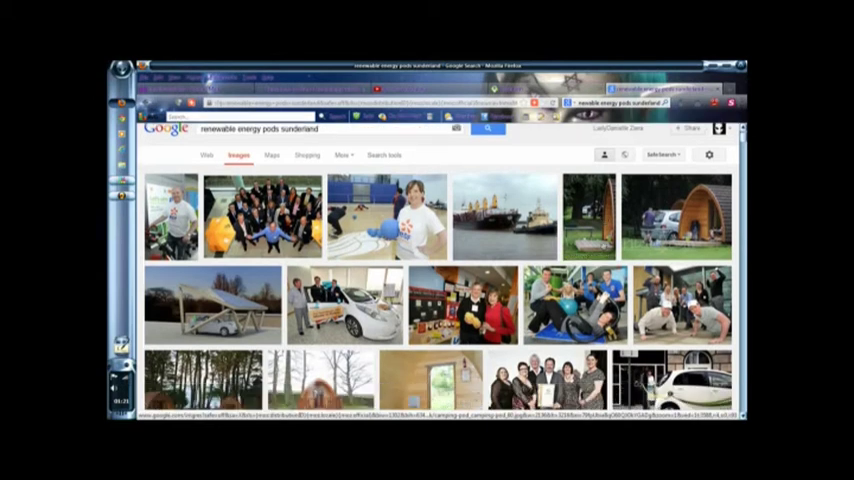
scroll("down", 3)
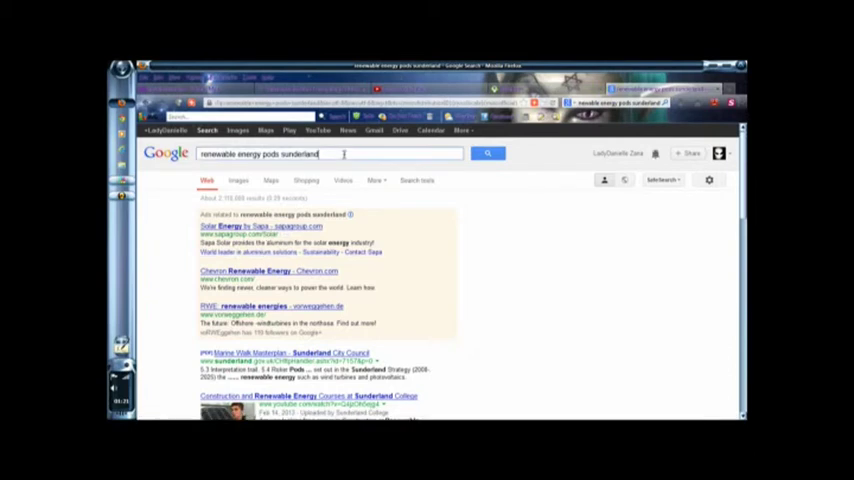
type("beach")
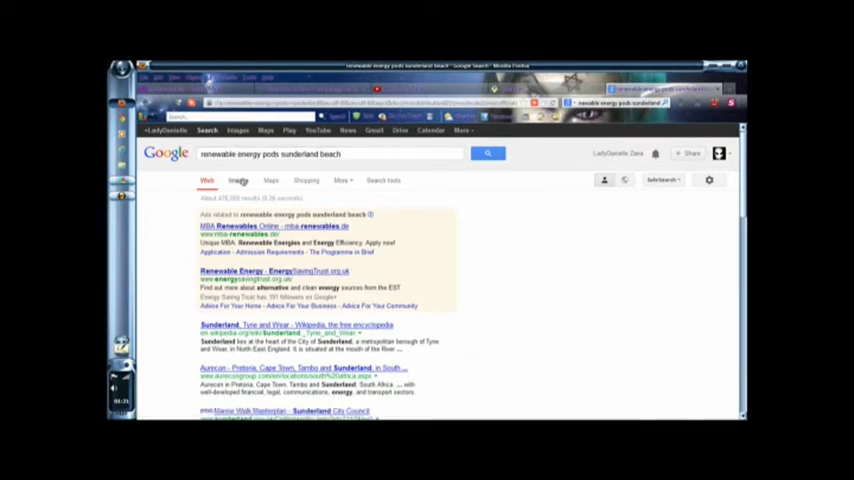
left_click(238, 180)
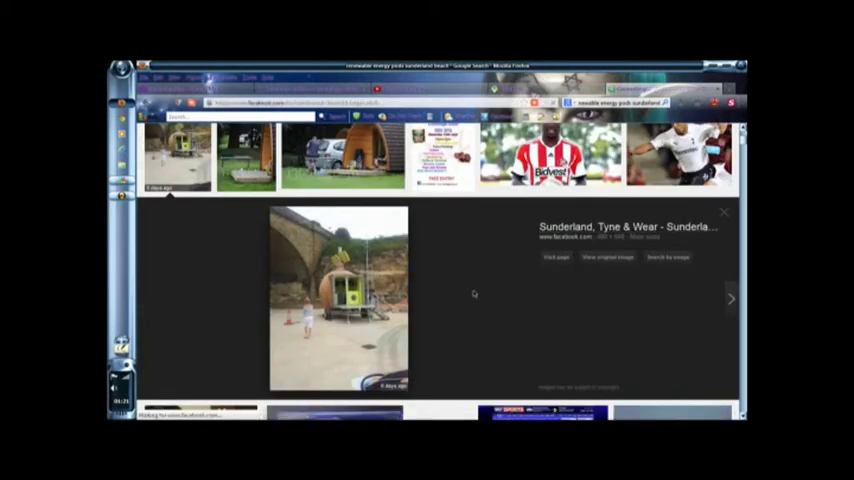
Step: Open the Sunderland, Tyne & Wear Facebook page and scroll through its posts
left_click(550, 256)
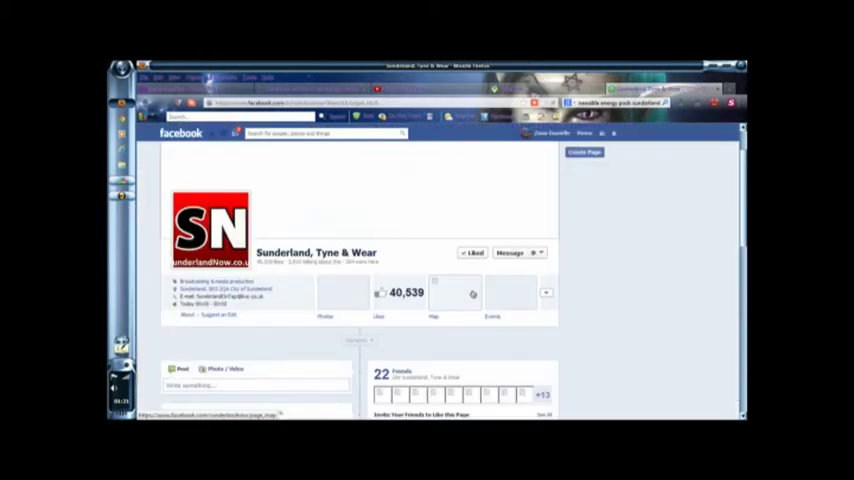
scroll("down", 3)
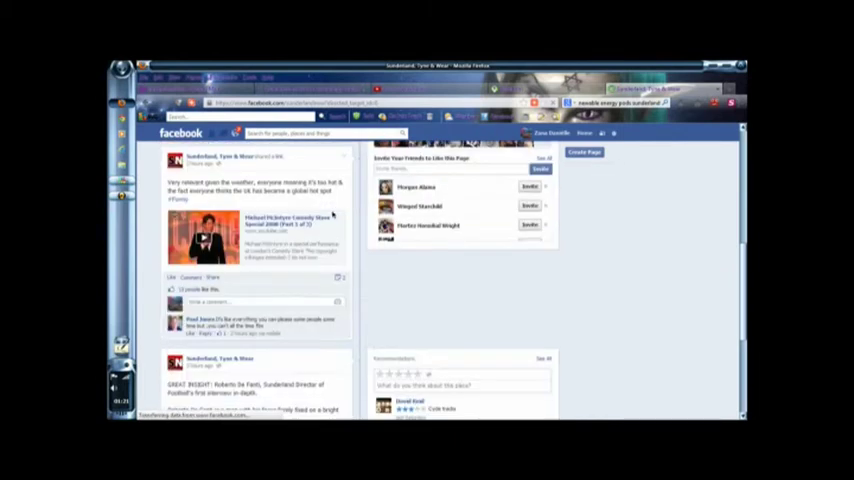
scroll("down", 3)
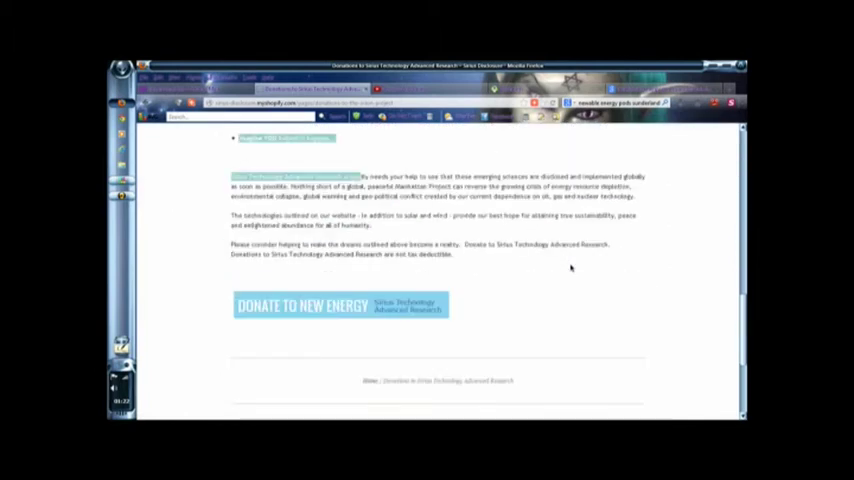
Step: Scroll through the Paradism and Sirius pages before reaching the Donate to New Energy button
scroll("up", 3)
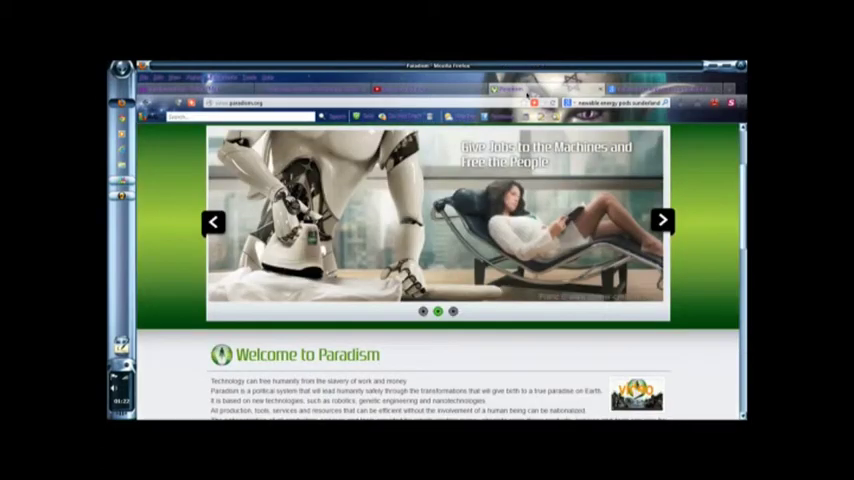
scroll("down", 3)
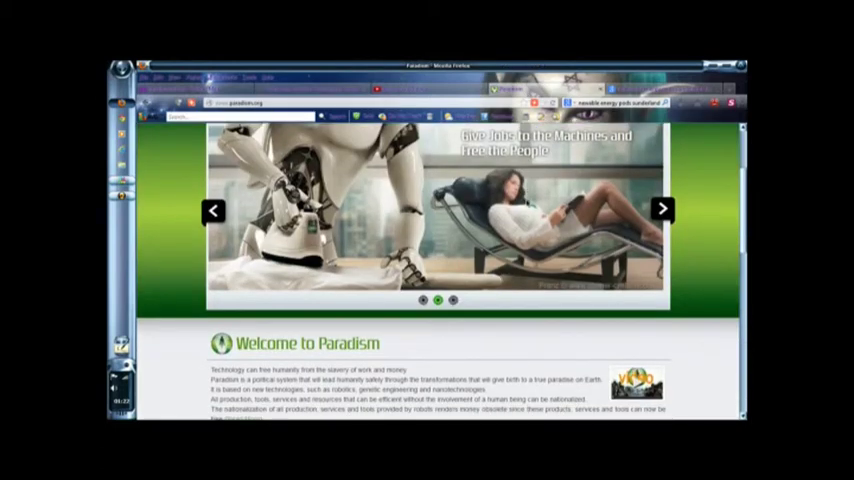
scroll("up", 3)
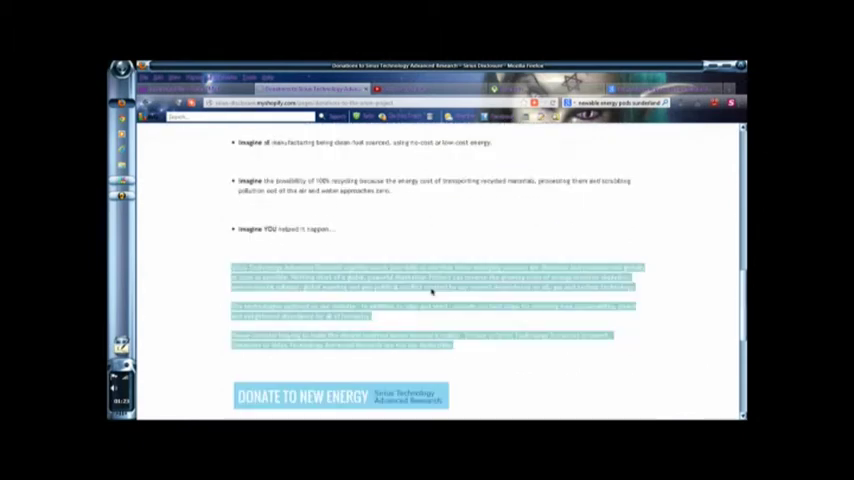
scroll("up", 3)
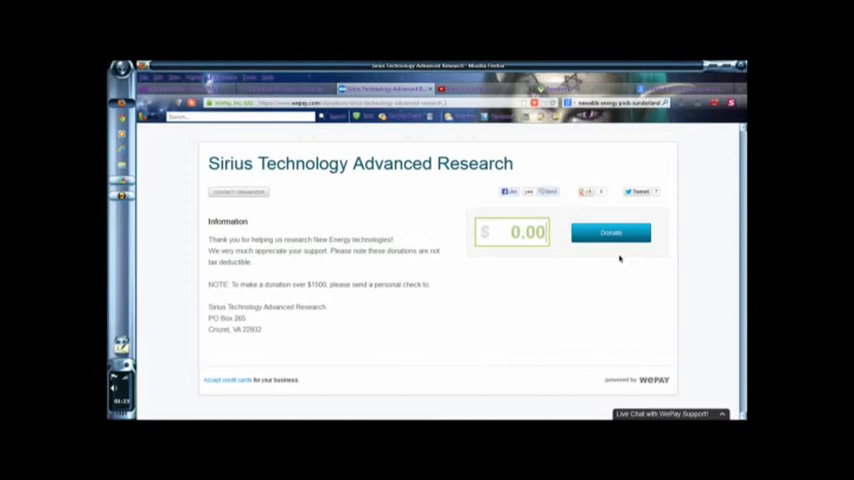
Step: Begin the organizer message: 'Hello', conscientiously object to the monetary system
left_click(238, 192)
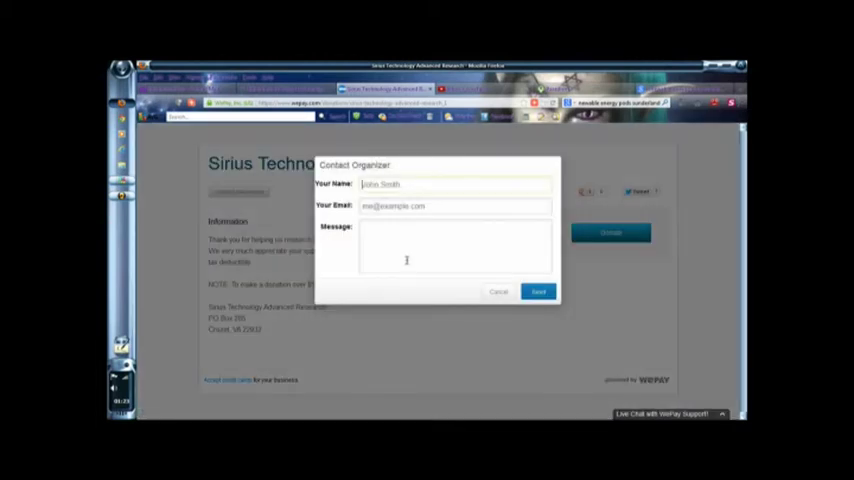
left_click(456, 244)
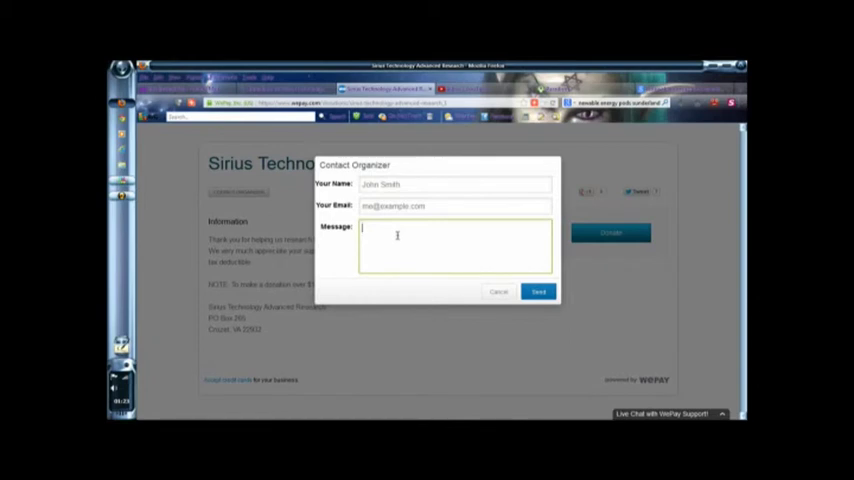
type("Hello, I conscio")
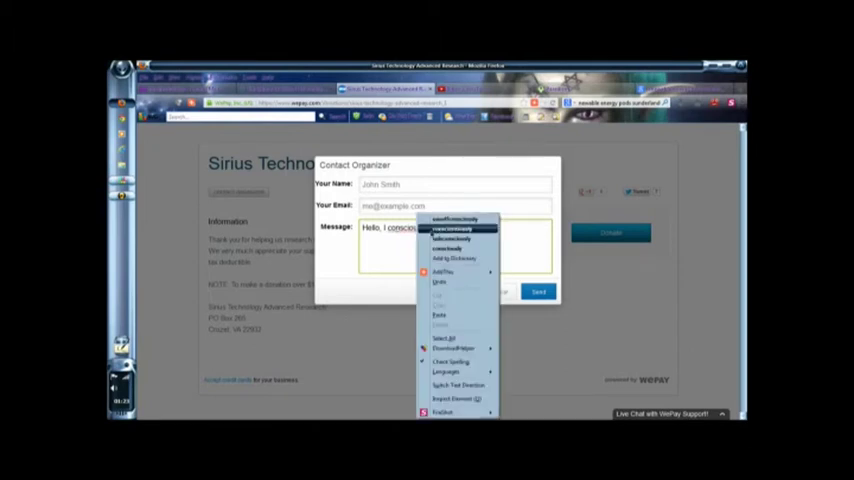
left_click(452, 228)
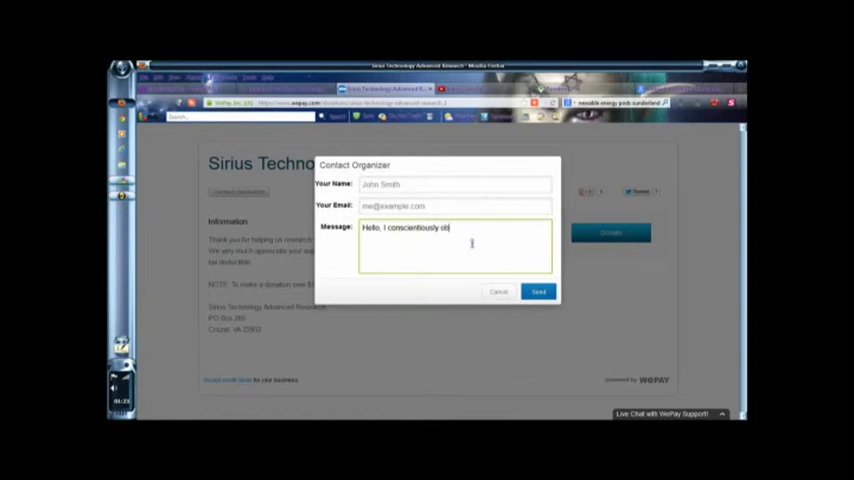
type("object to the")
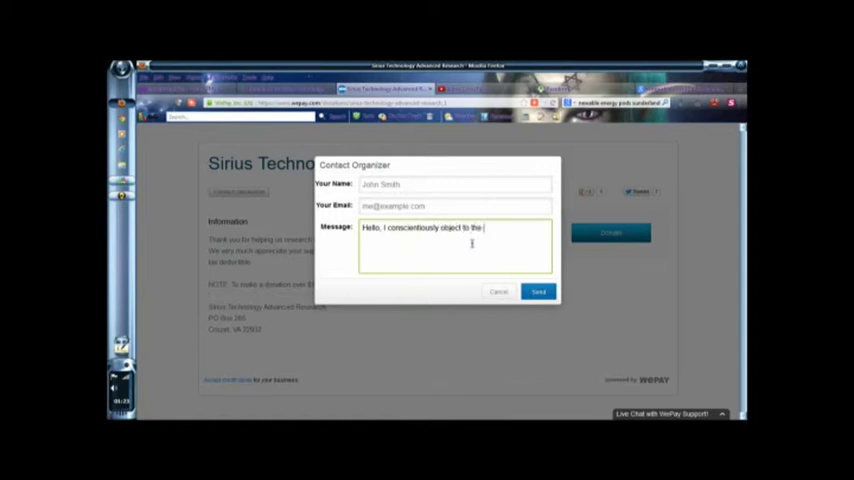
type("monetary system")
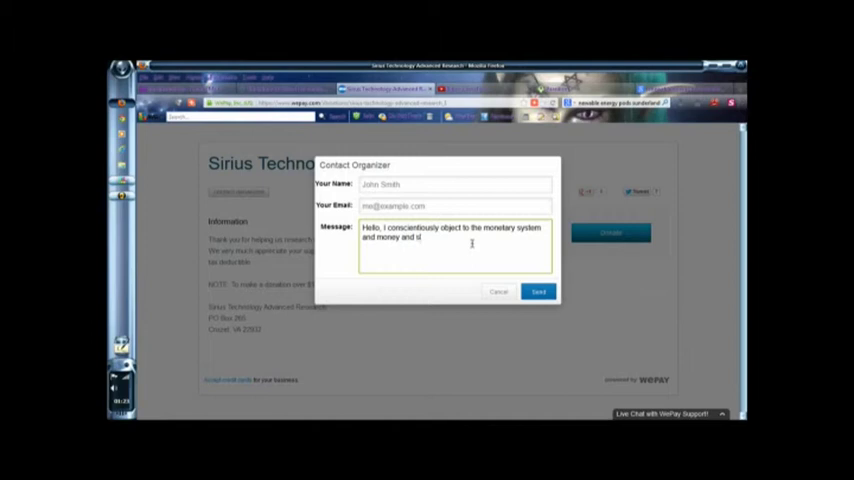
Step: Continue the message: support paradism.org and would like to donate, fixing spelling along the way
type("upport pardisms")
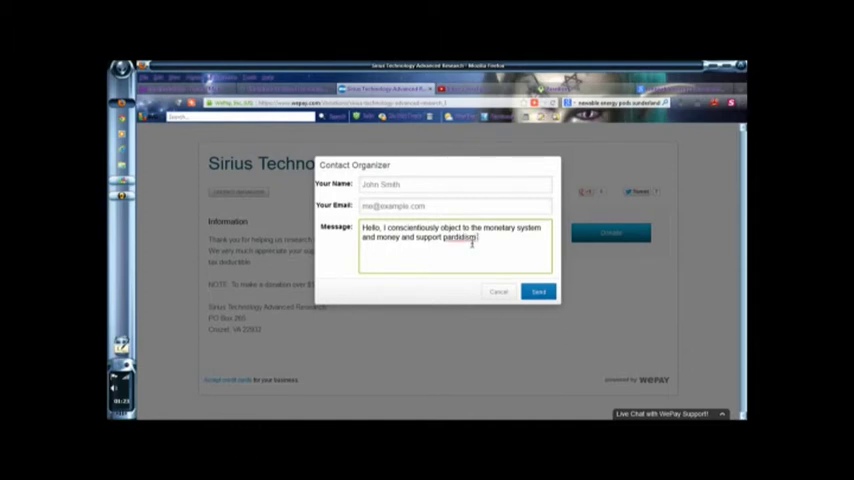
right_click(460, 238)
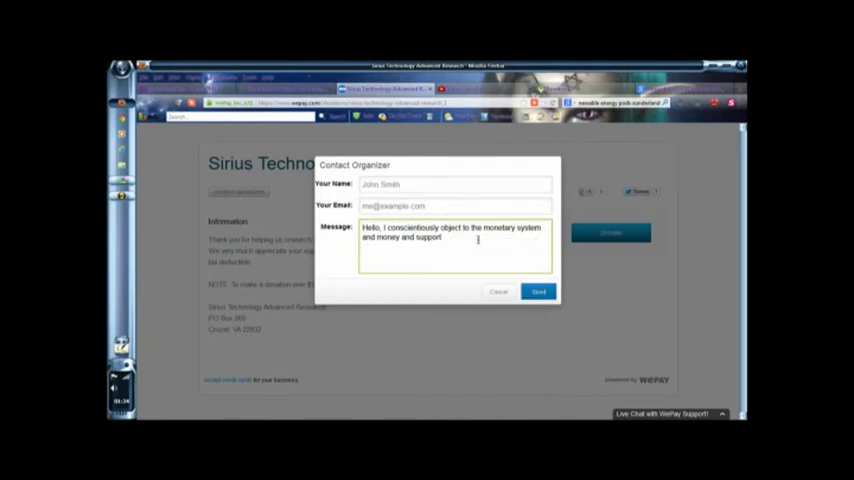
type("paradism(www.paradism.org) I")
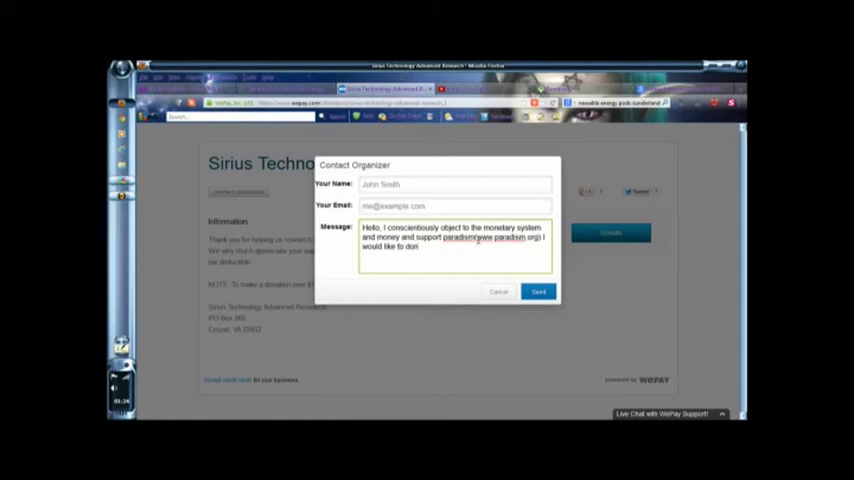
type("ate")
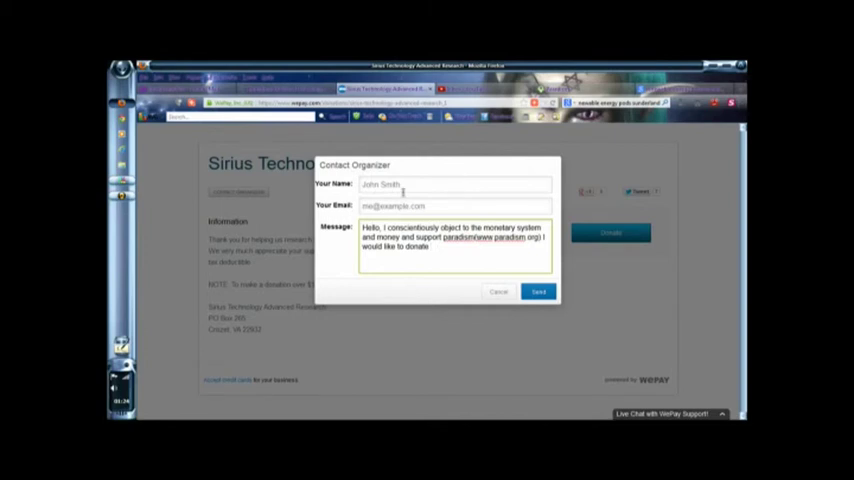
Step: Enter the sender's name and email address in the Your Name and Your Email fields
left_click(450, 184)
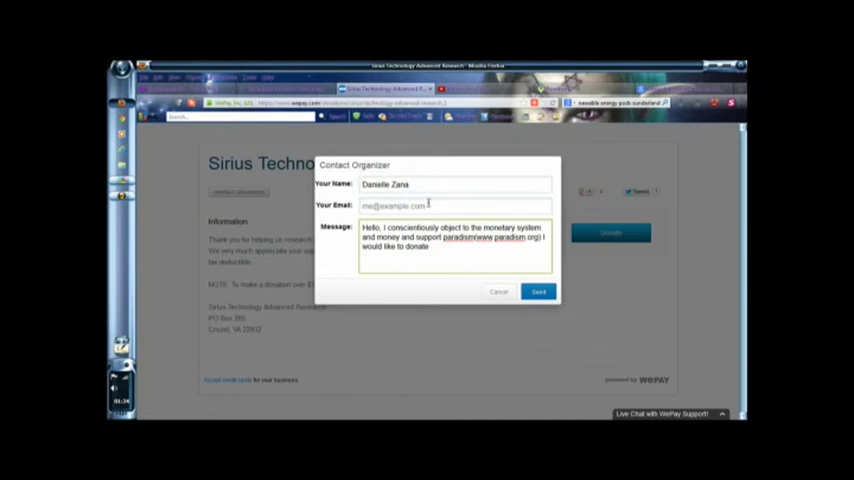
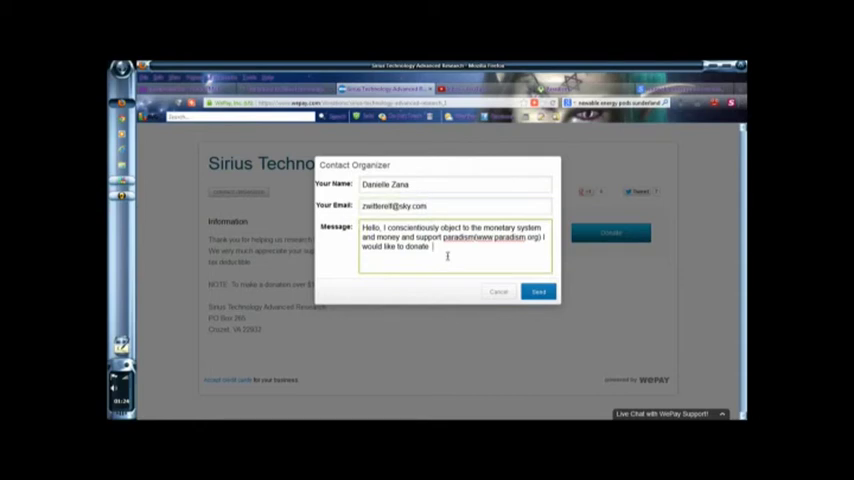
Step: Add an offer to donate project ideas and perhaps artwork to this project, 'since I am' an artist
type("to this")
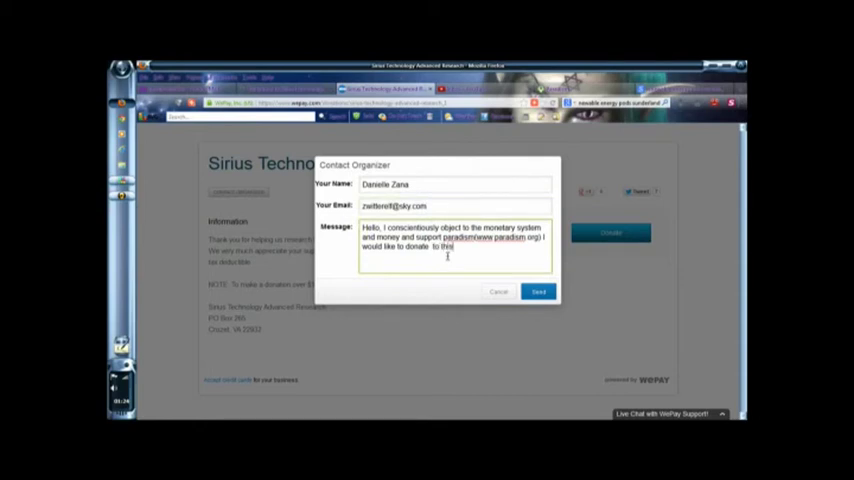
type("project")
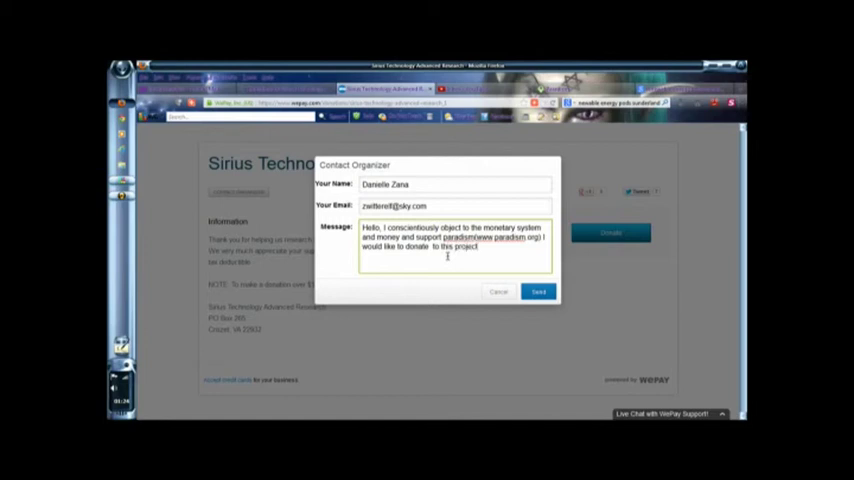
type("ideas and")
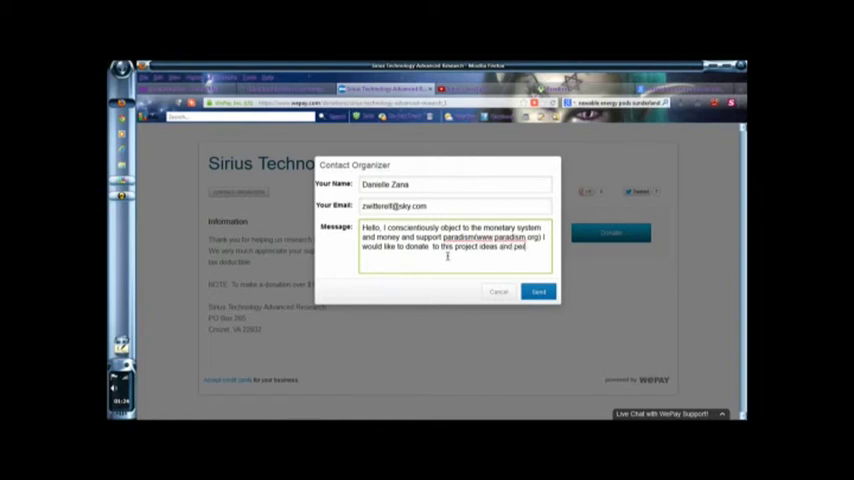
type("perhaps I")
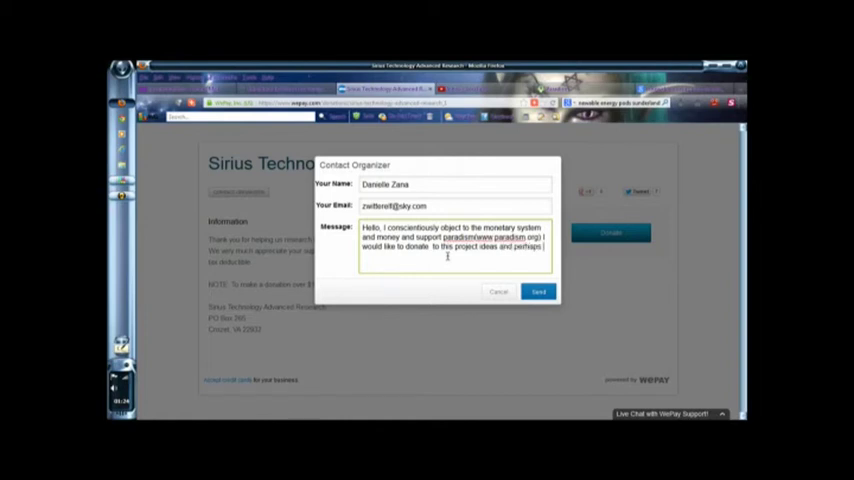
type("artwork")
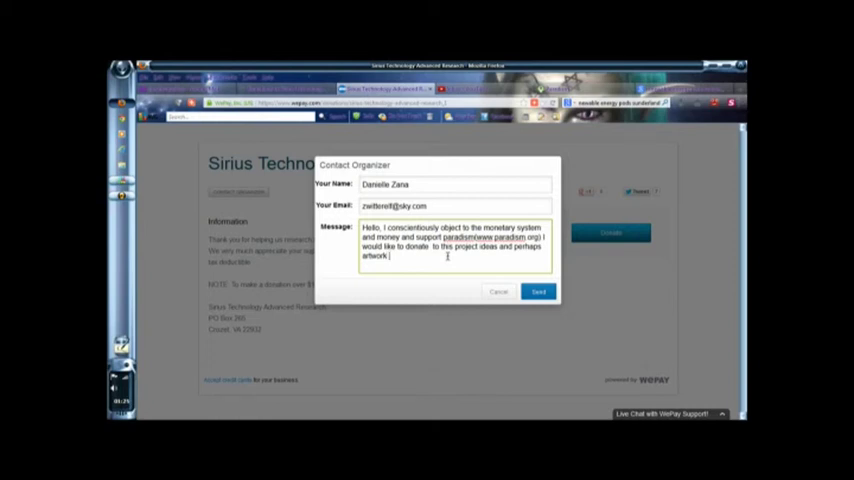
type("since I am anartist")
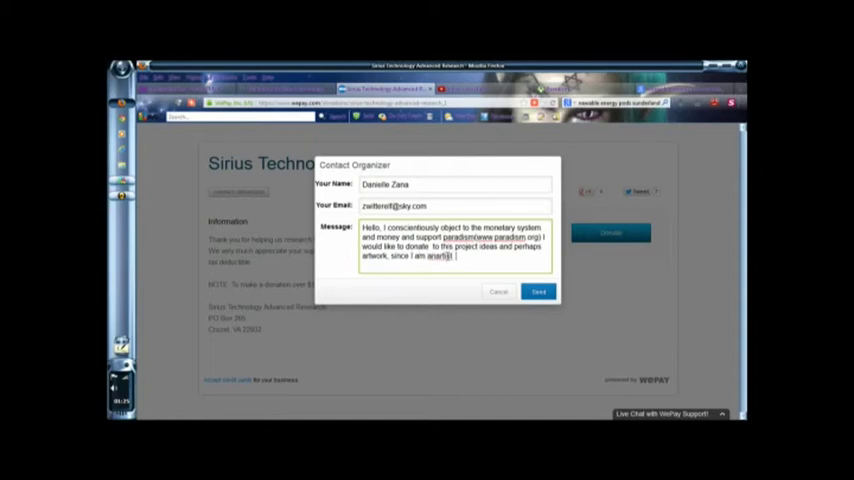
Step: Add the line about refusing to support the money system that is destroying the planet
type("But I do not like using or")
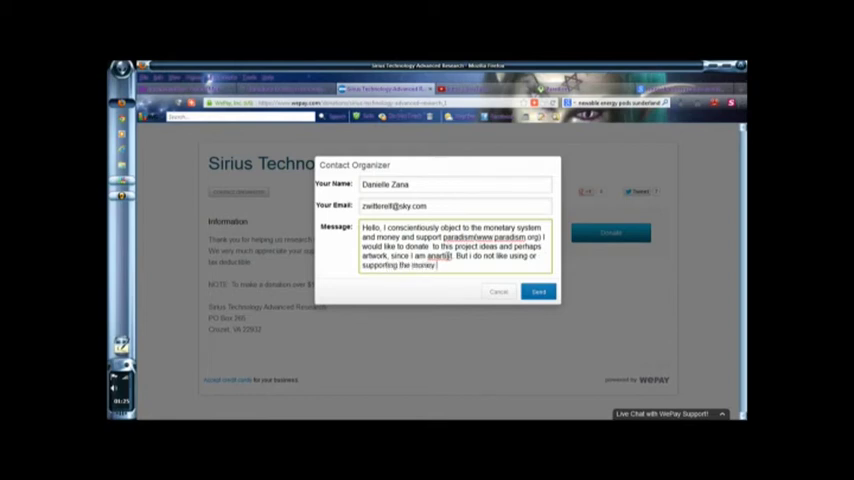
type("system")
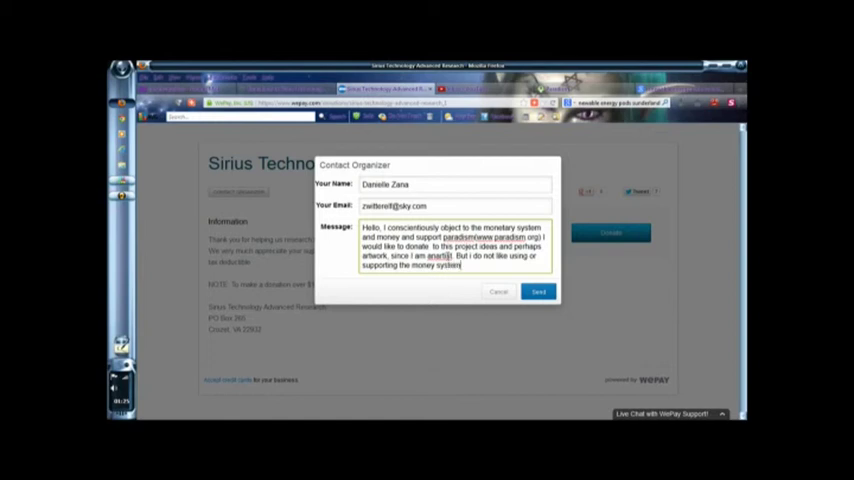
type("that is d")
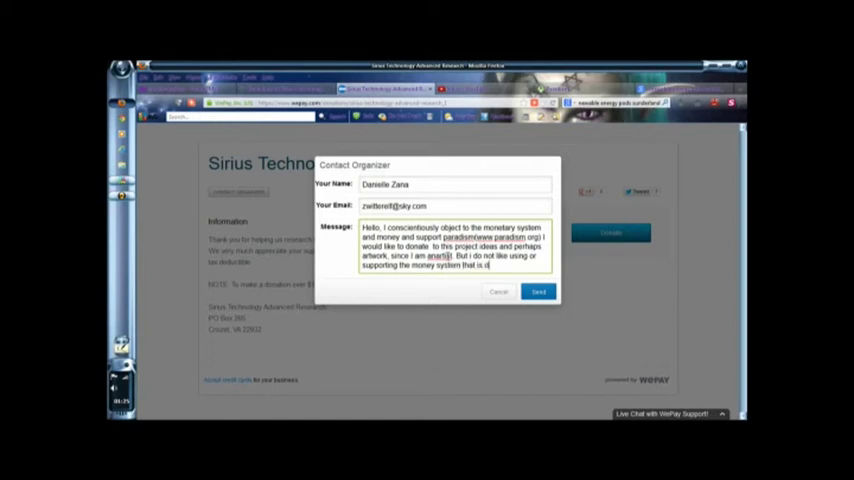
type("destroying my planet. My")
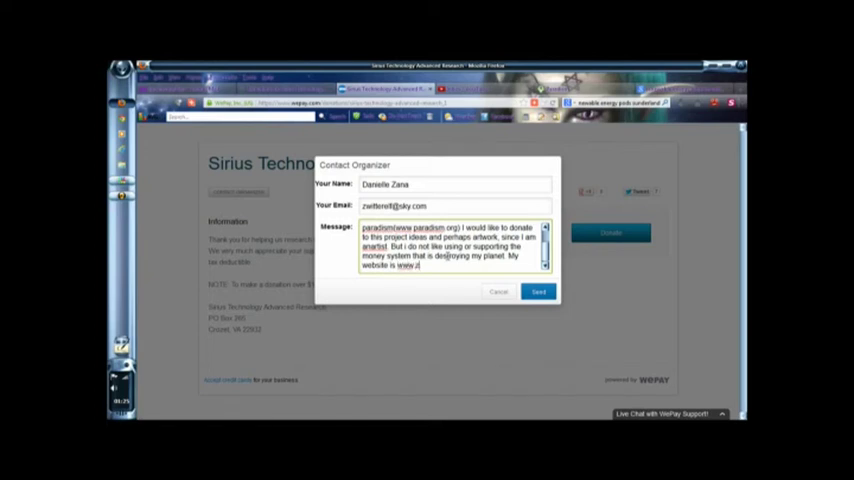
Step: Mention the website zanaoif.co and the numerous UFO groups contacted because of this
type("zanaoif.comxa.com I have bee")
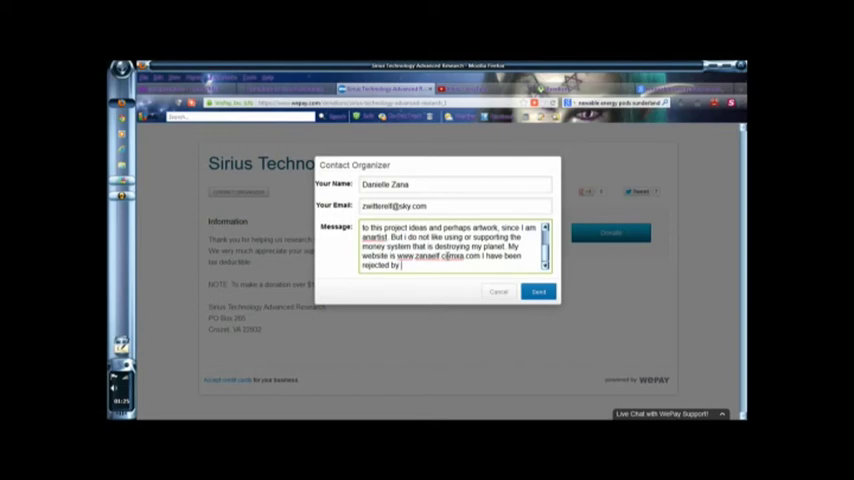
type("numerous")
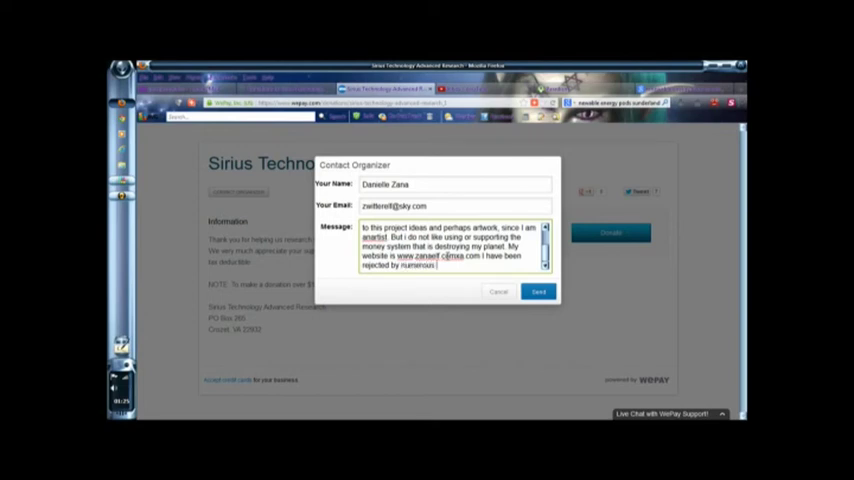
type("ufo")
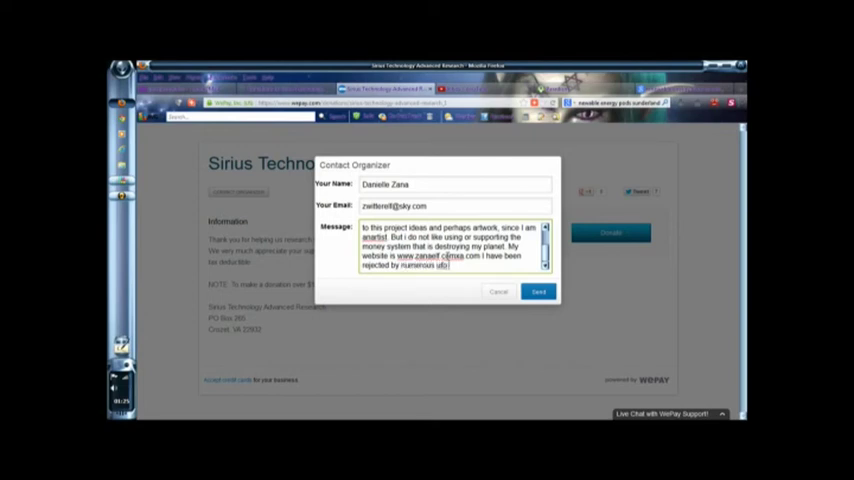
type("groups")
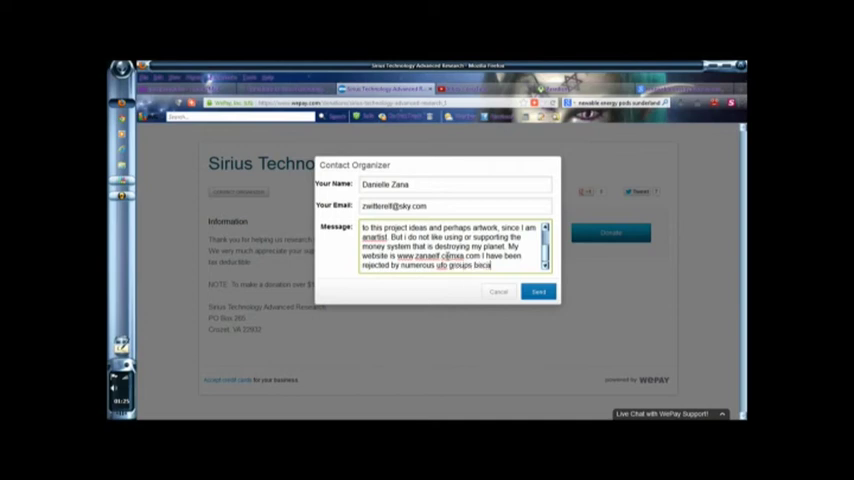
type("because of this")
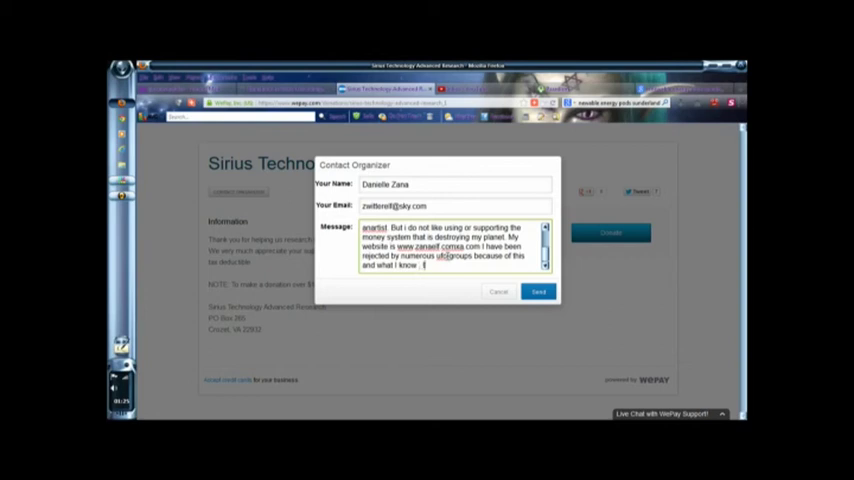
Step: Finish the message with the offer to share ideas and sign off 'Love, Na...'
type("from being an ET hybrid. I have")
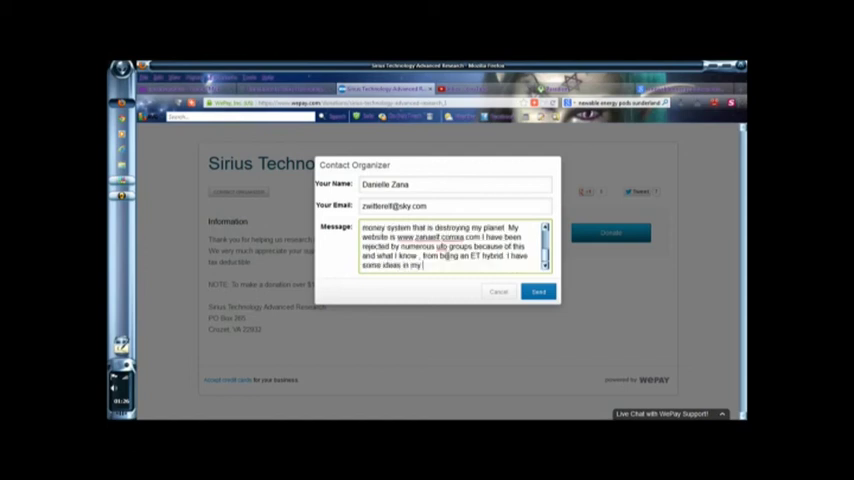
type("head .")
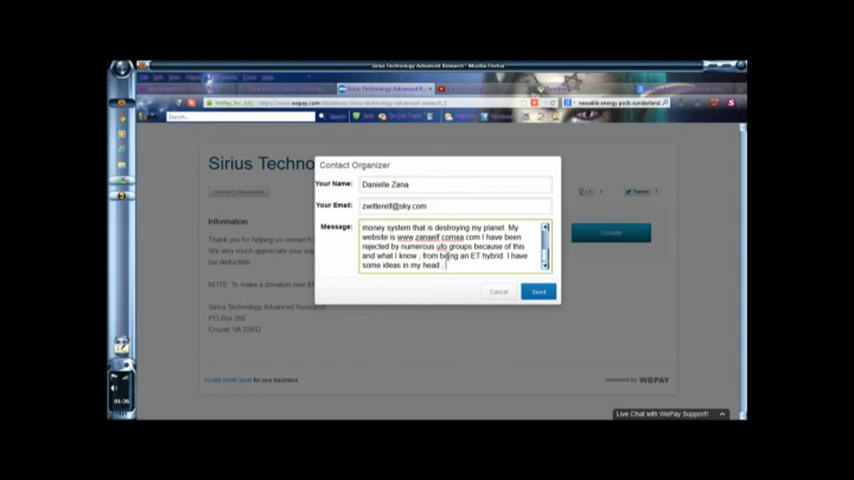
type("and would like to share")
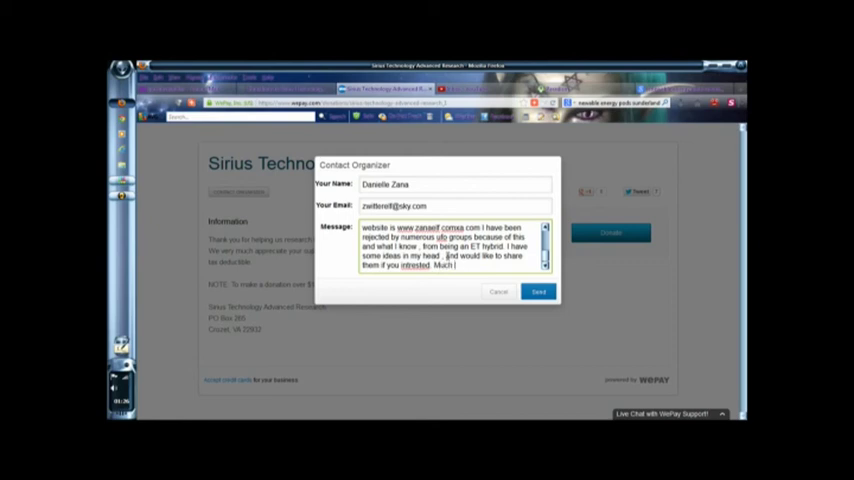
type("Love, Namaste")
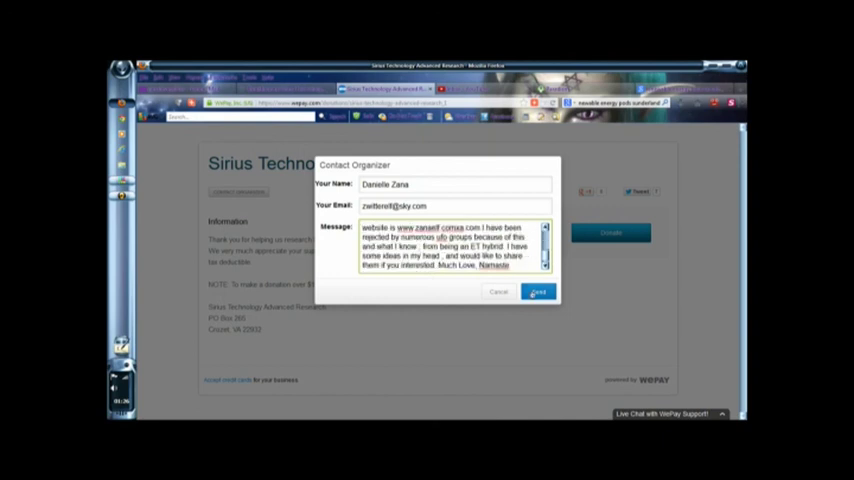
Step: Send the message to the organizer and switch to the YouTube inbox
left_click(540, 292)
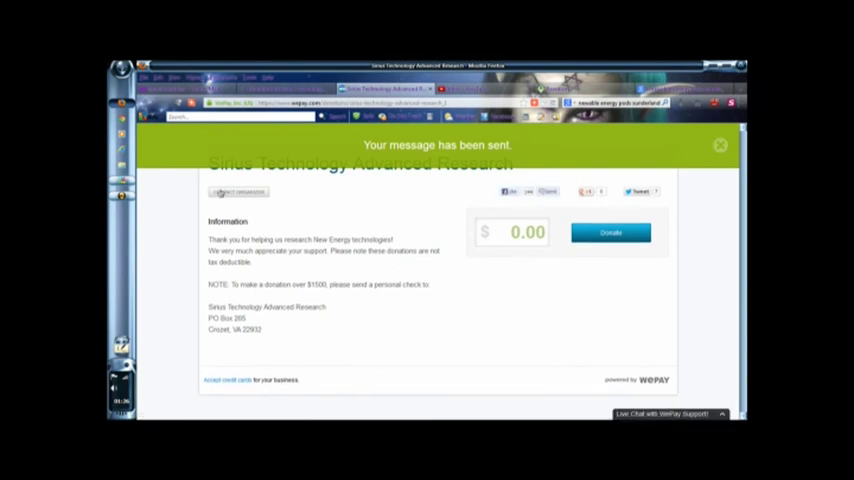
left_click(470, 88)
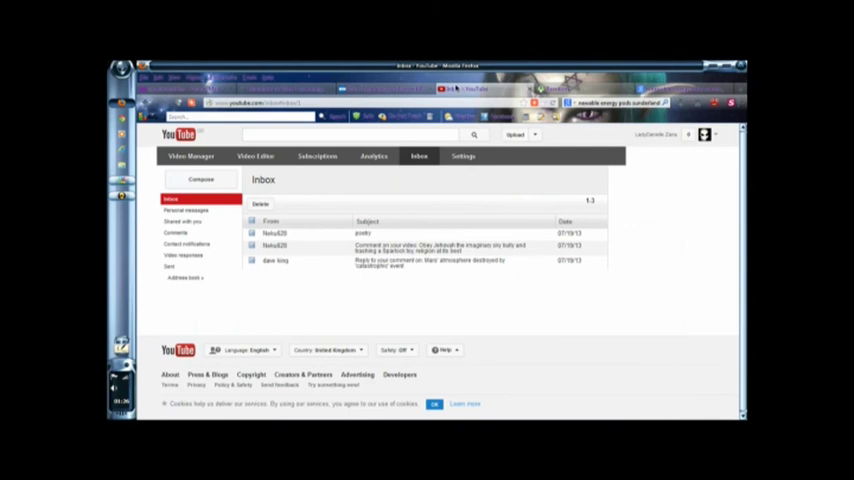